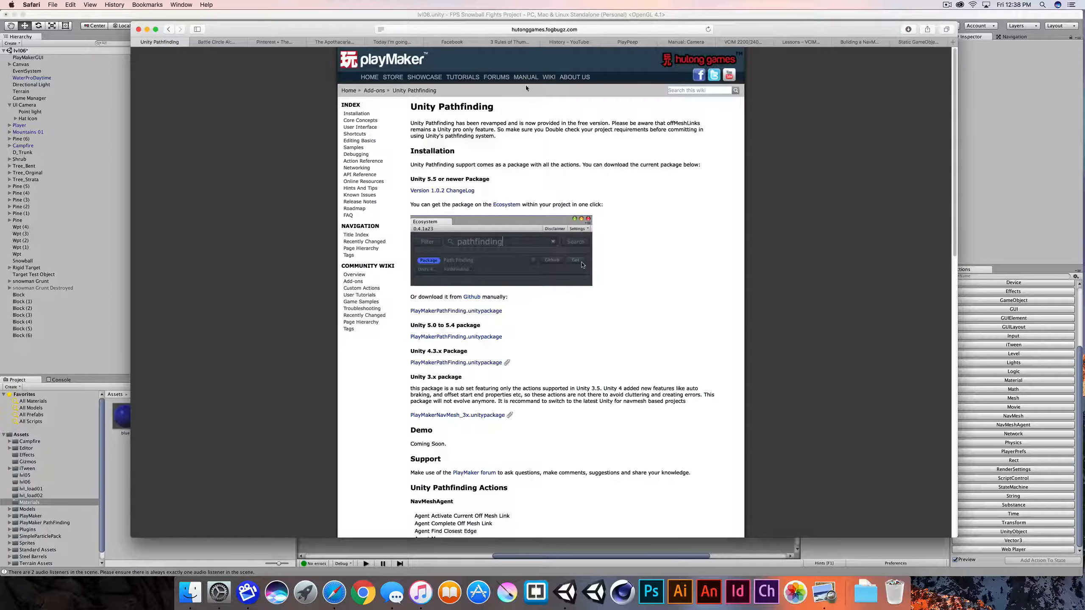
# - Navigate from the PlayMaker wiki home to Add-ons and the Unity Pathfinding page
pyautogui.click(549, 77)
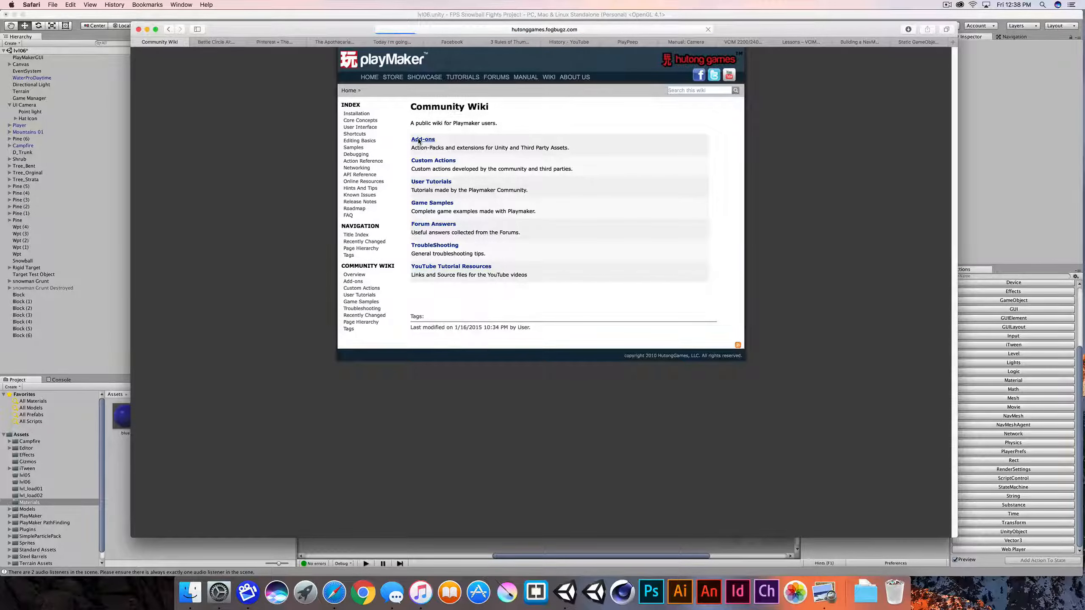
pyautogui.click(423, 139)
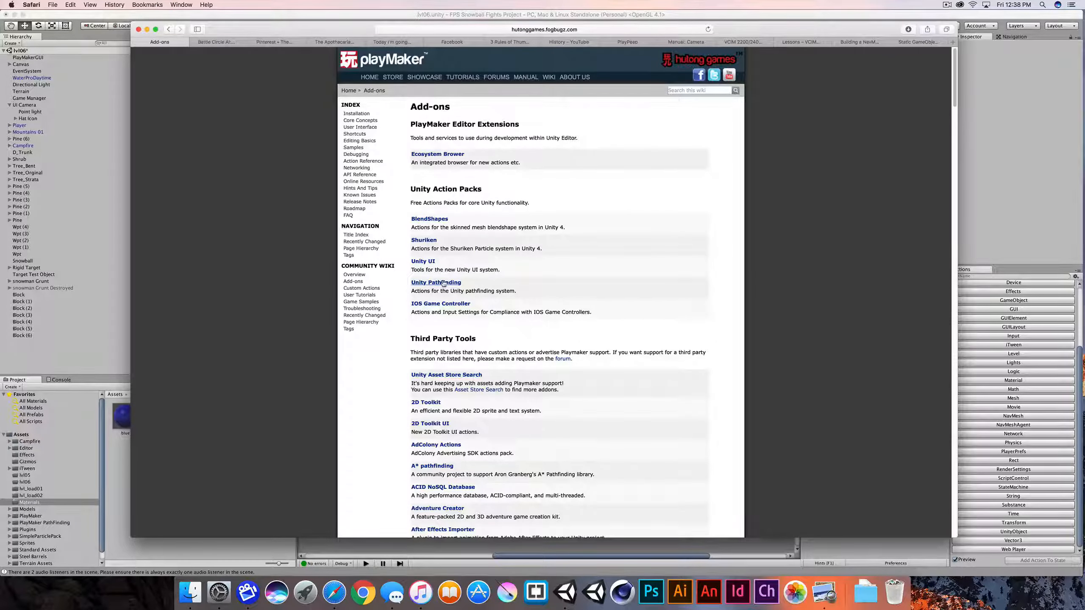
pyautogui.click(436, 283)
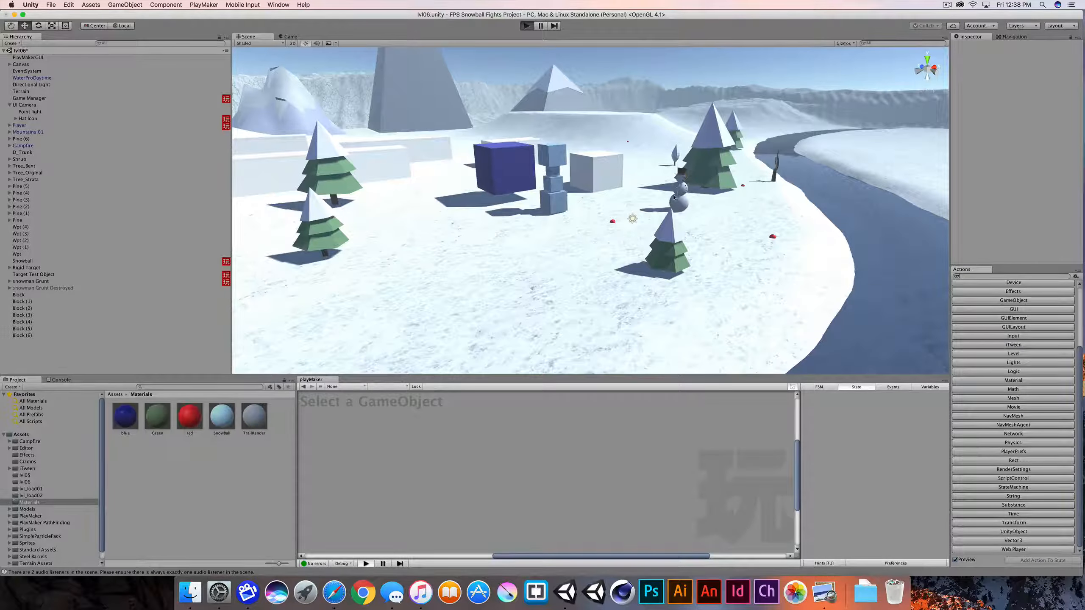
# - Run the snowball scene in play mode and watch it from the Scene view
pyautogui.click(526, 26)
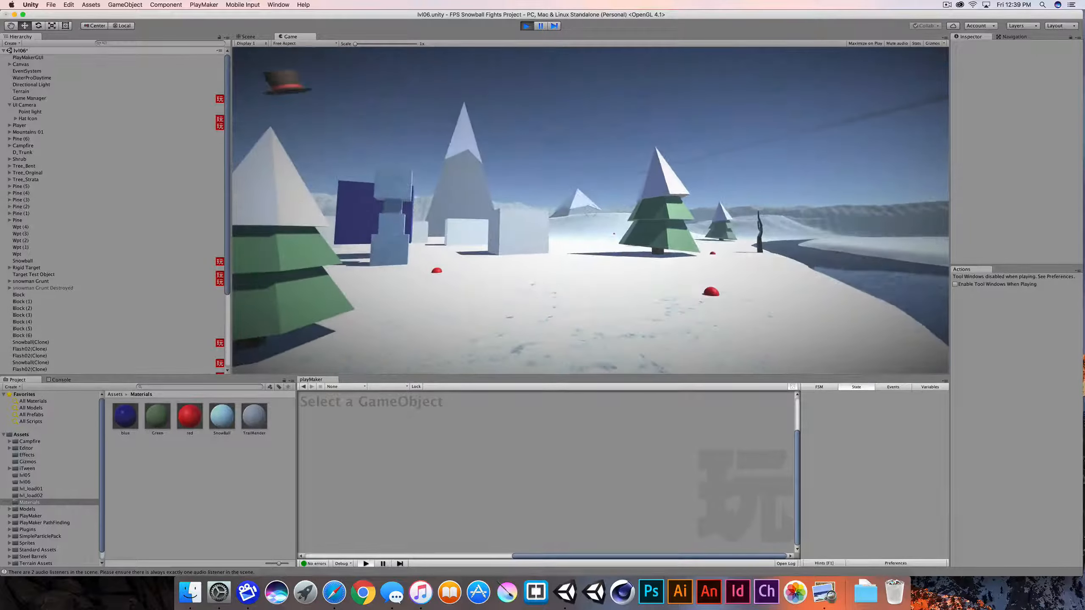
pyautogui.click(247, 36)
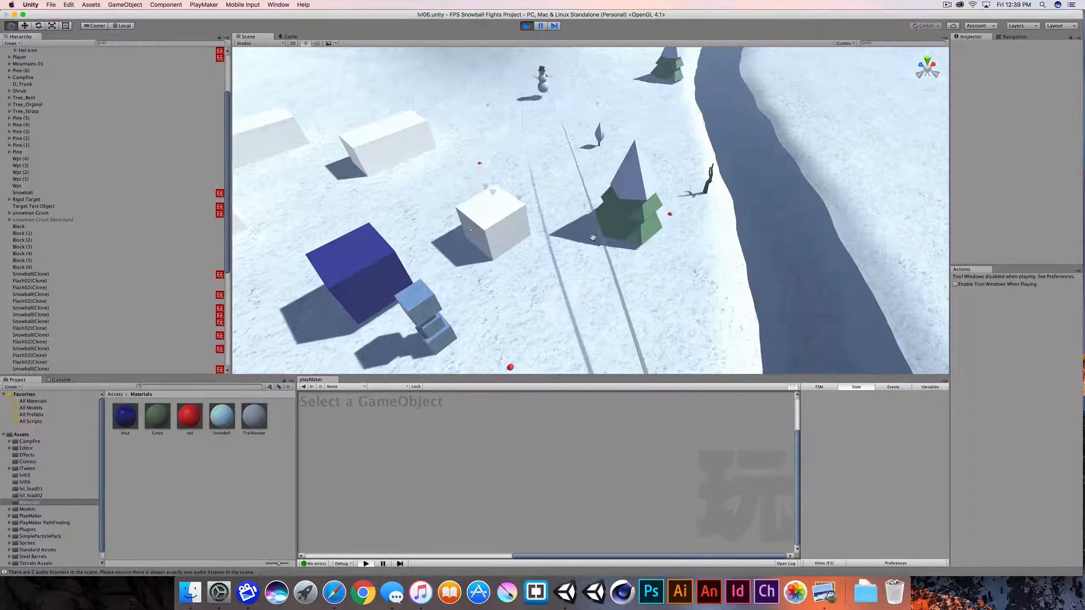
pyautogui.moveTo(592, 238); pyautogui.dragTo(503, 192)
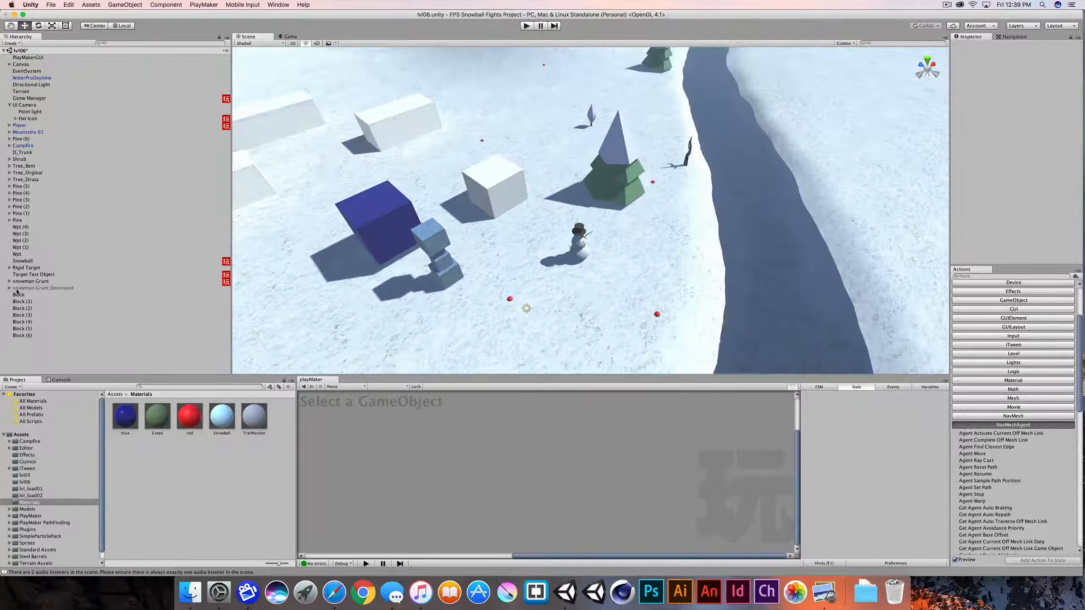
# - Duplicate snowman Grunt and rename the copy snowman Grunt Nav
pyautogui.click(31, 280)
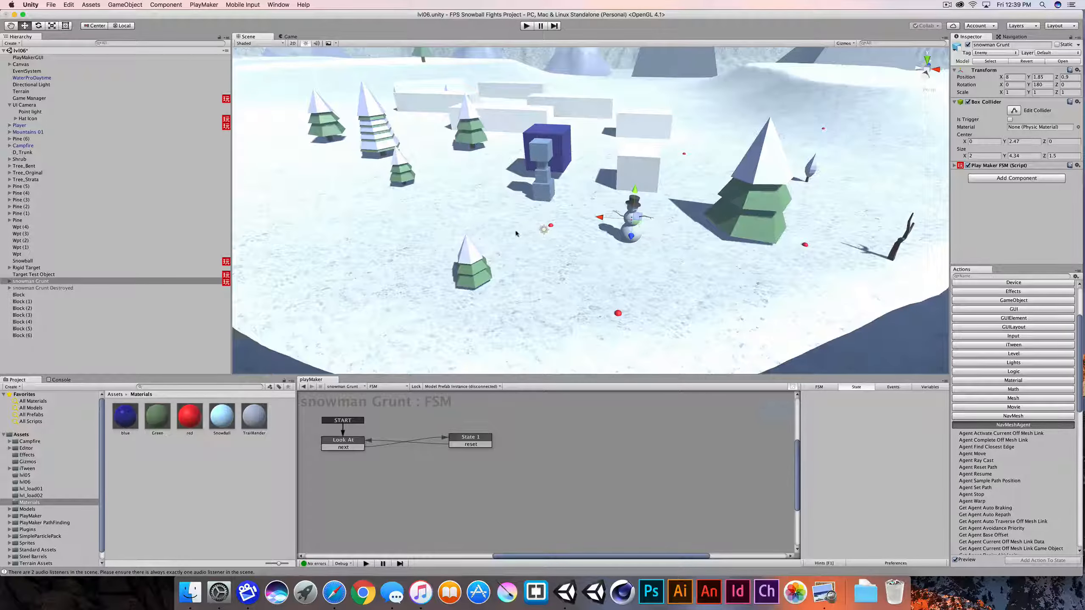
pyautogui.click(31, 281)
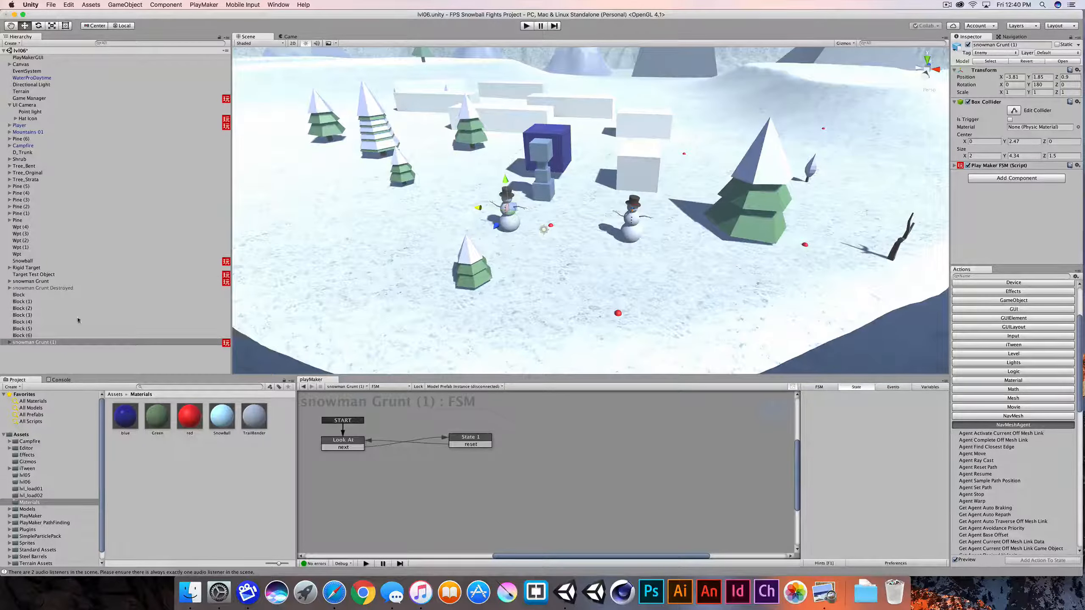
pyautogui.click(34, 341)
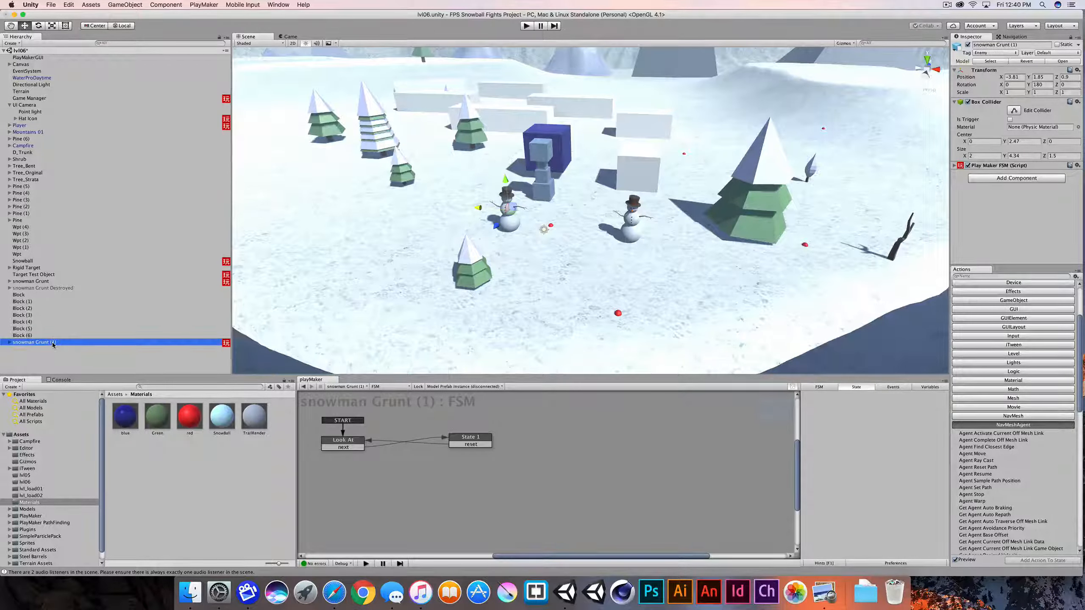
pyautogui.doubleClick(32, 341)
pyautogui.write('Nav')
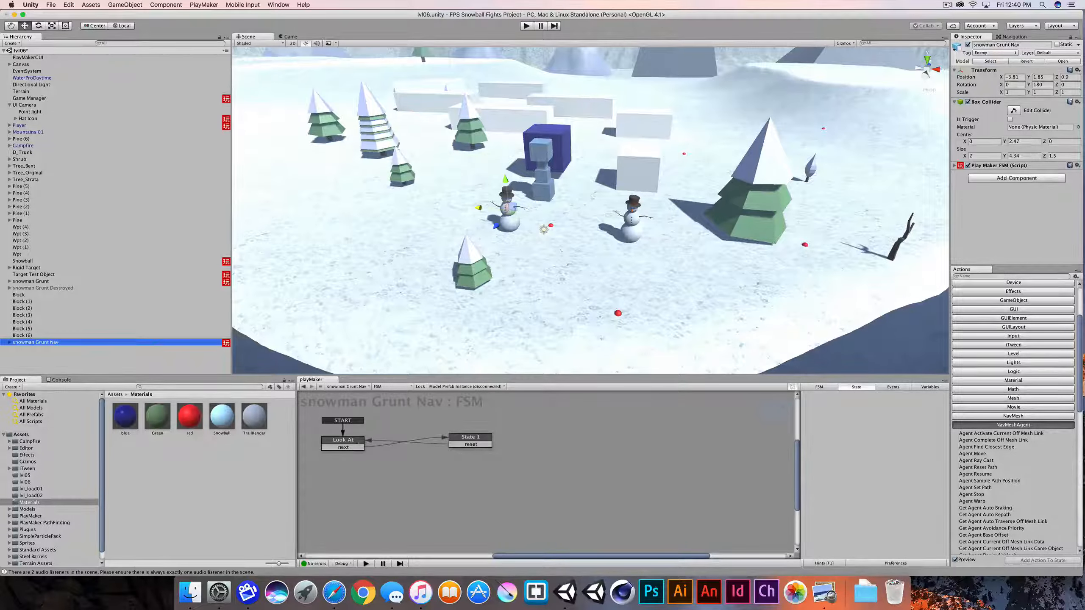
# - Remove the existing PlayMaker FSM component from snowman Grunt Nav
pyautogui.click(342, 440)
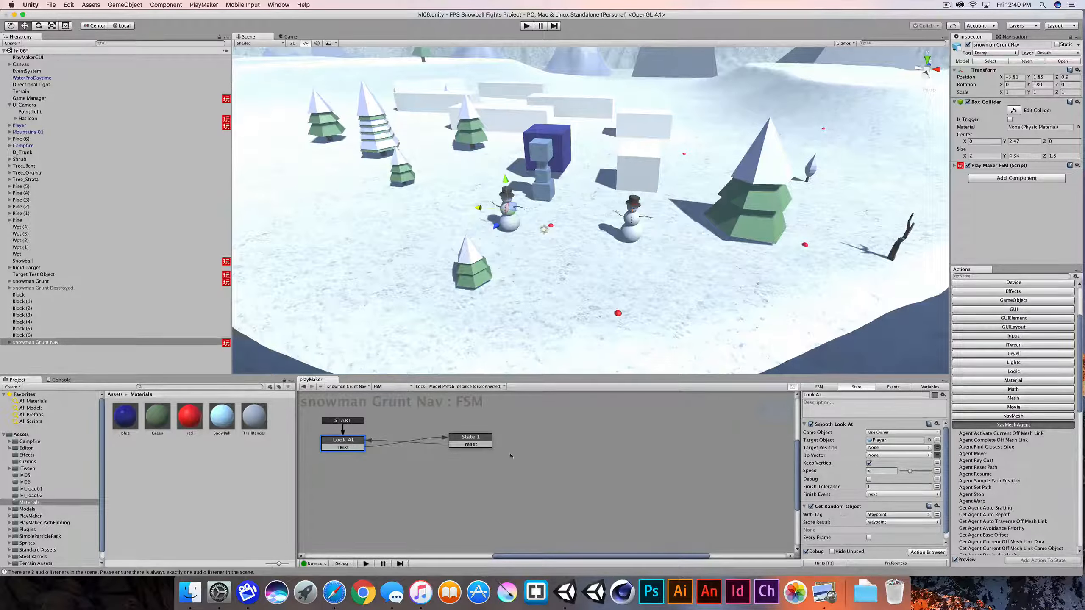
pyautogui.click(471, 440)
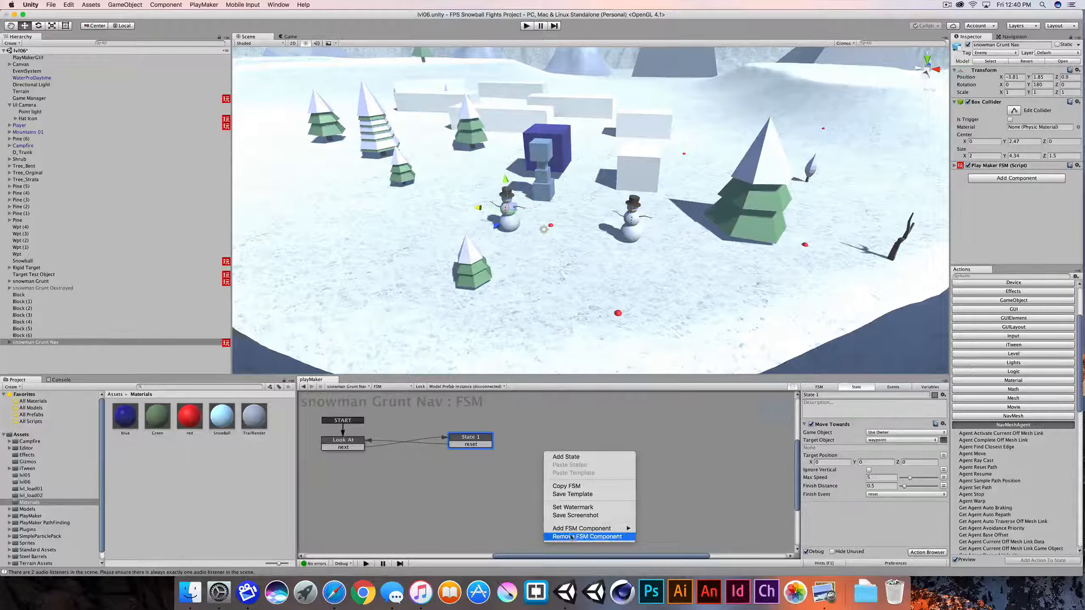
pyautogui.click(586, 537)
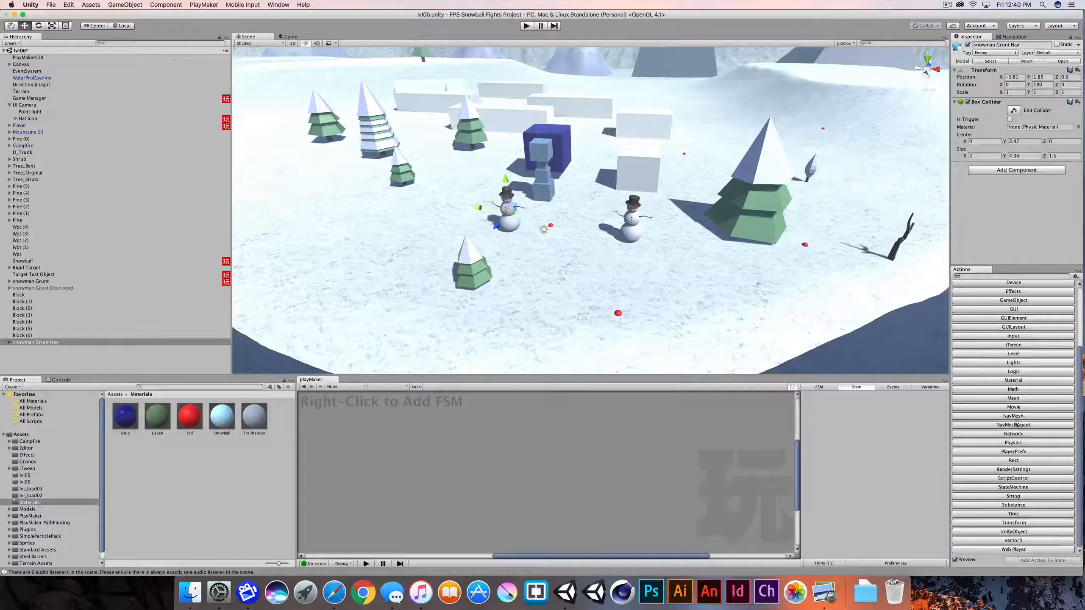
# - Show the Navigation window and mark the Terrain as navigation static
pyautogui.click(1014, 425)
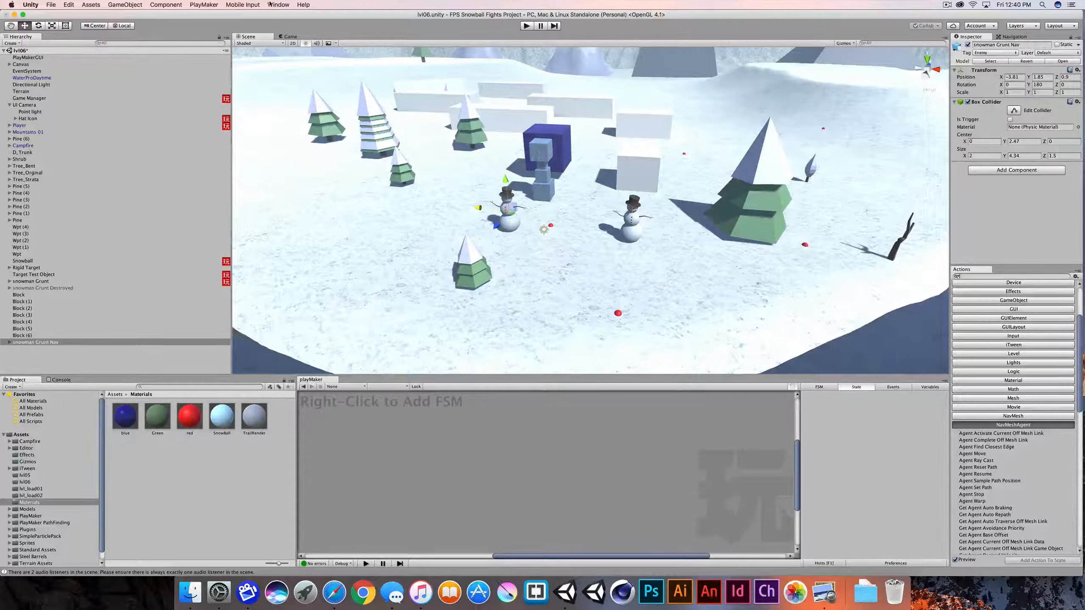
pyautogui.click(279, 5)
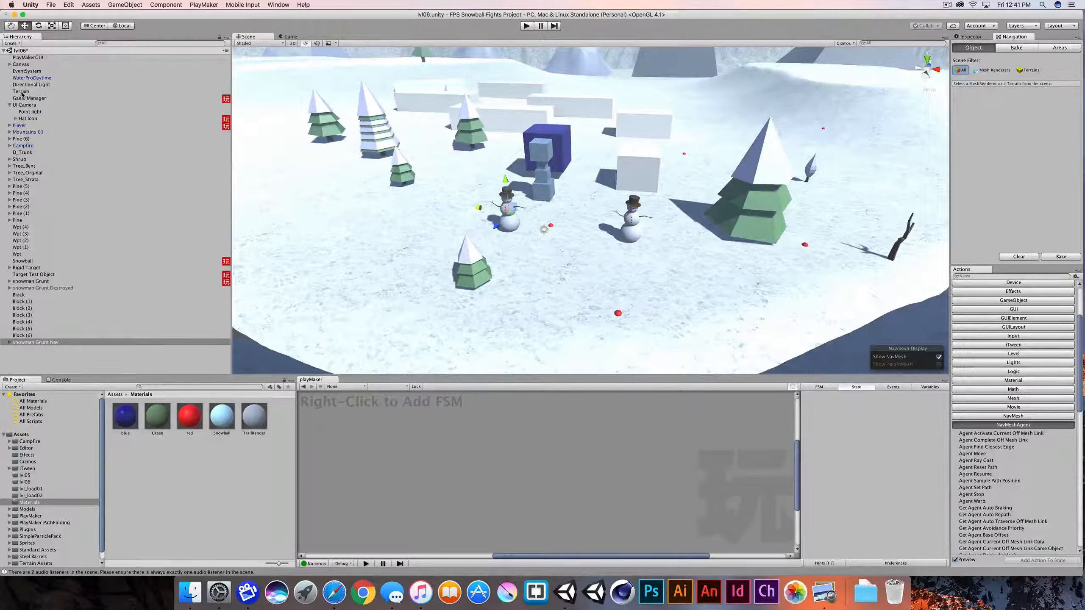
pyautogui.click(21, 91)
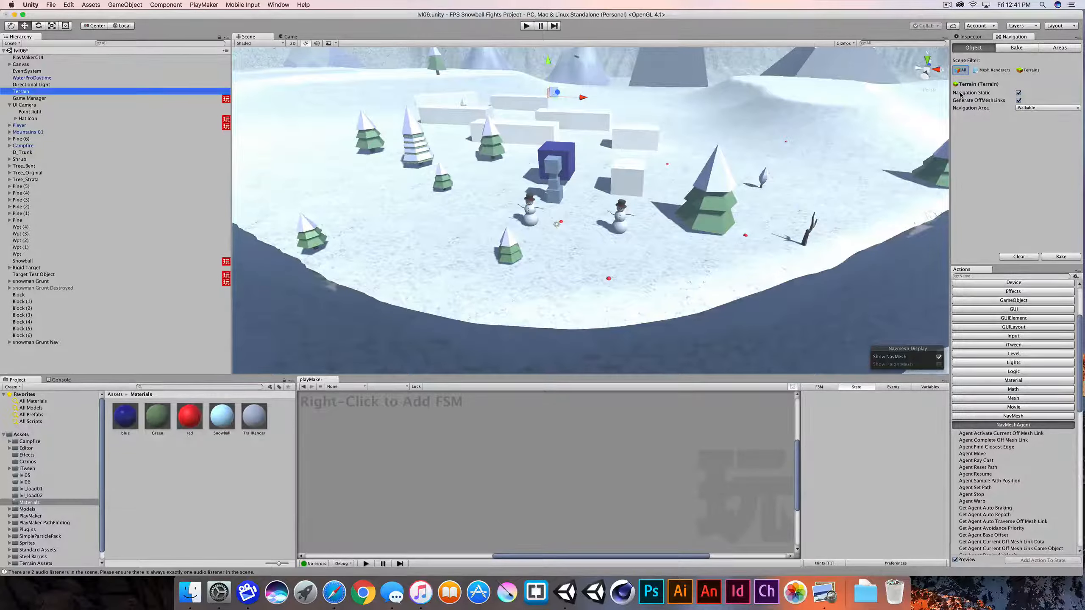
pyautogui.click(1019, 92)
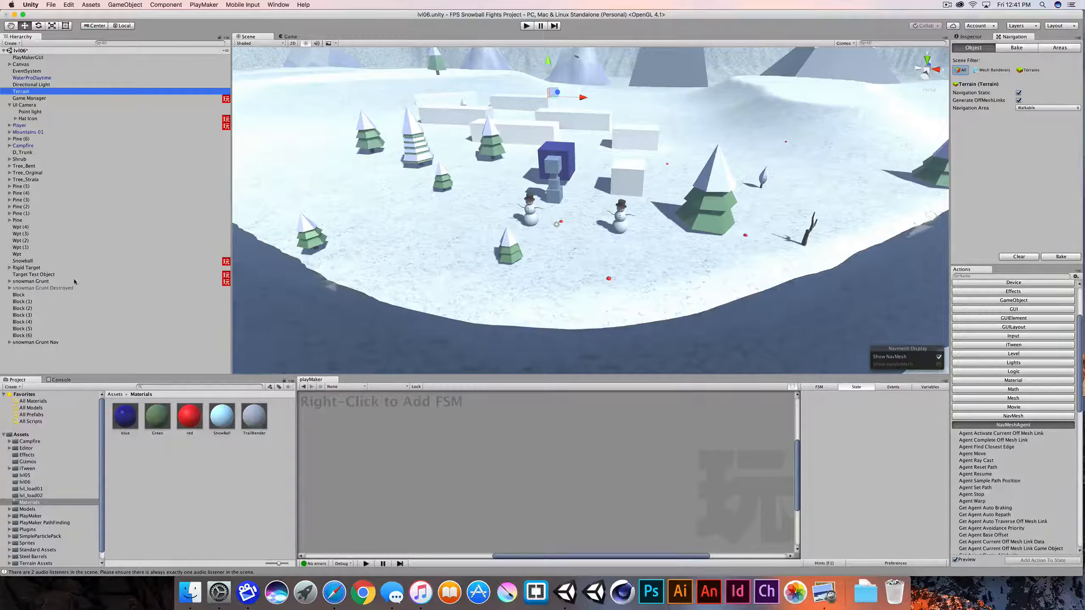
# - Mark the Block obstacles as navigation static and return to the Terrain's settings
pyautogui.click(18, 295)
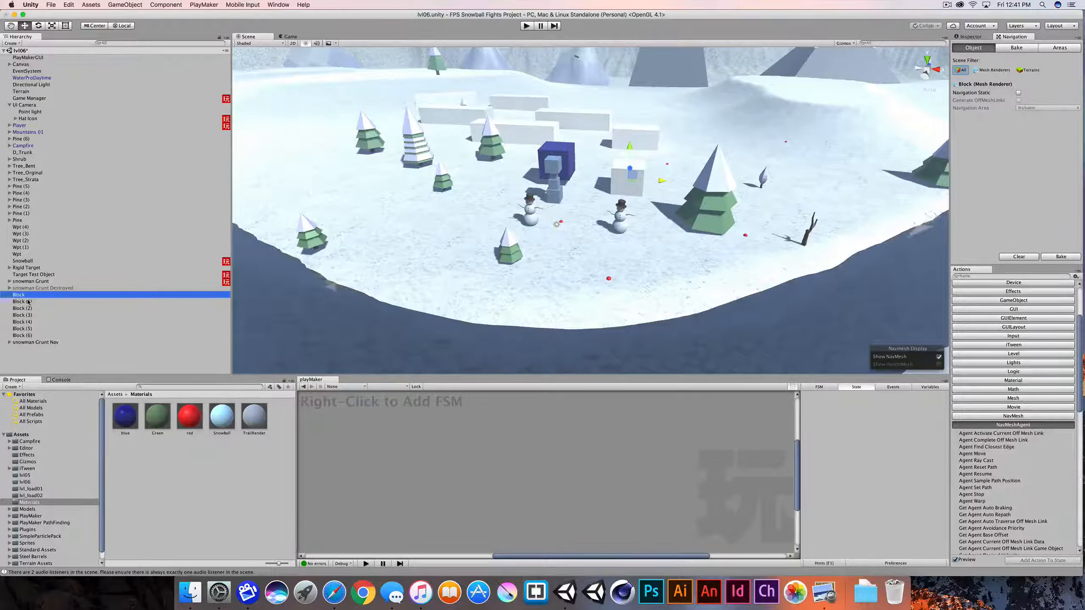
pyautogui.click(22, 321)
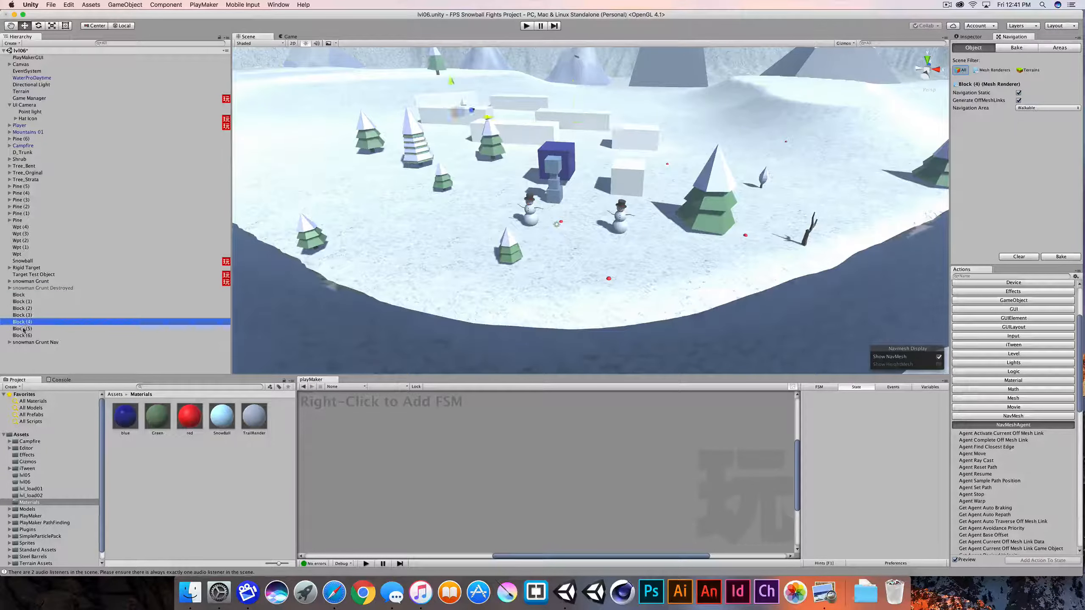
pyautogui.click(23, 335)
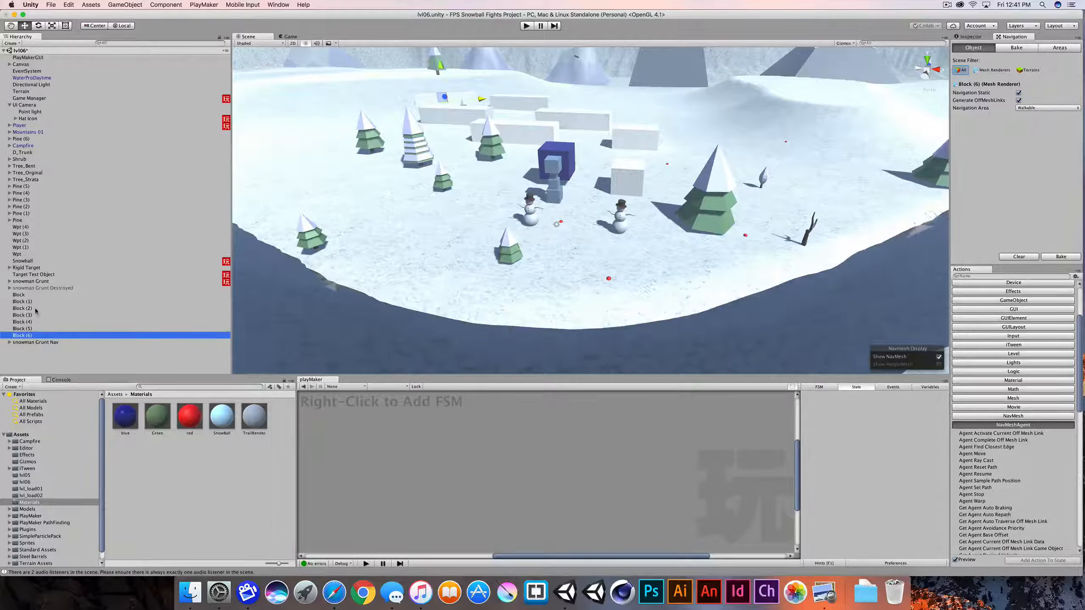
pyautogui.click(22, 301)
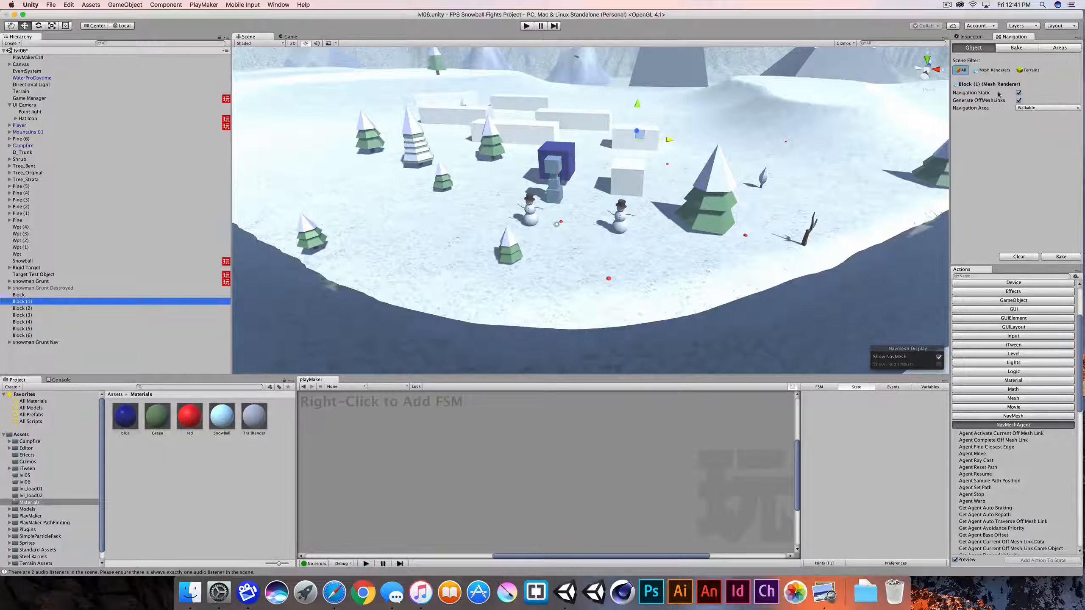
pyautogui.click(19, 294)
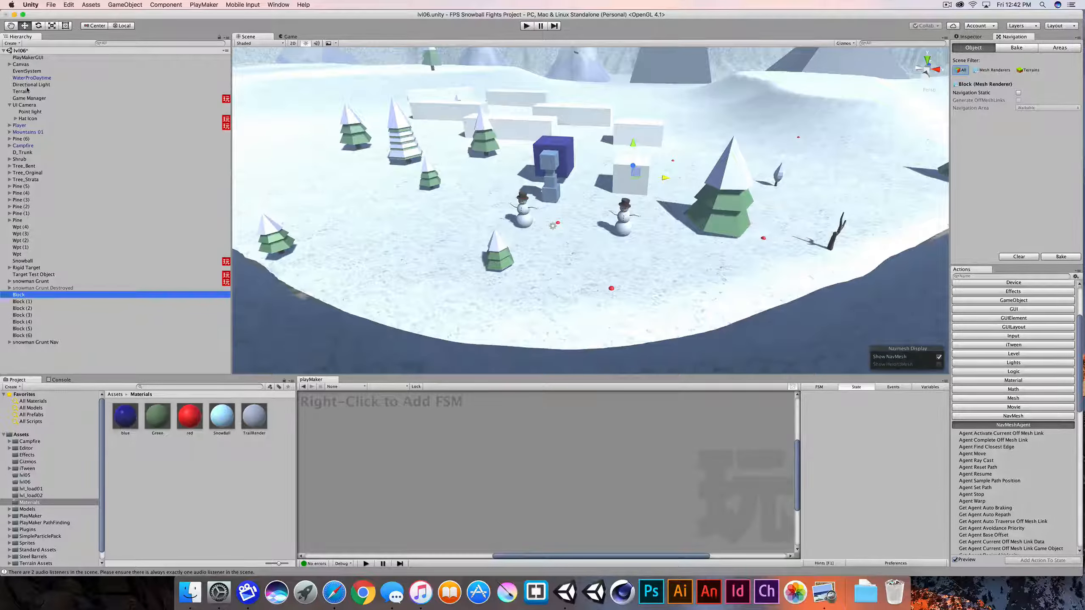
pyautogui.click(22, 90)
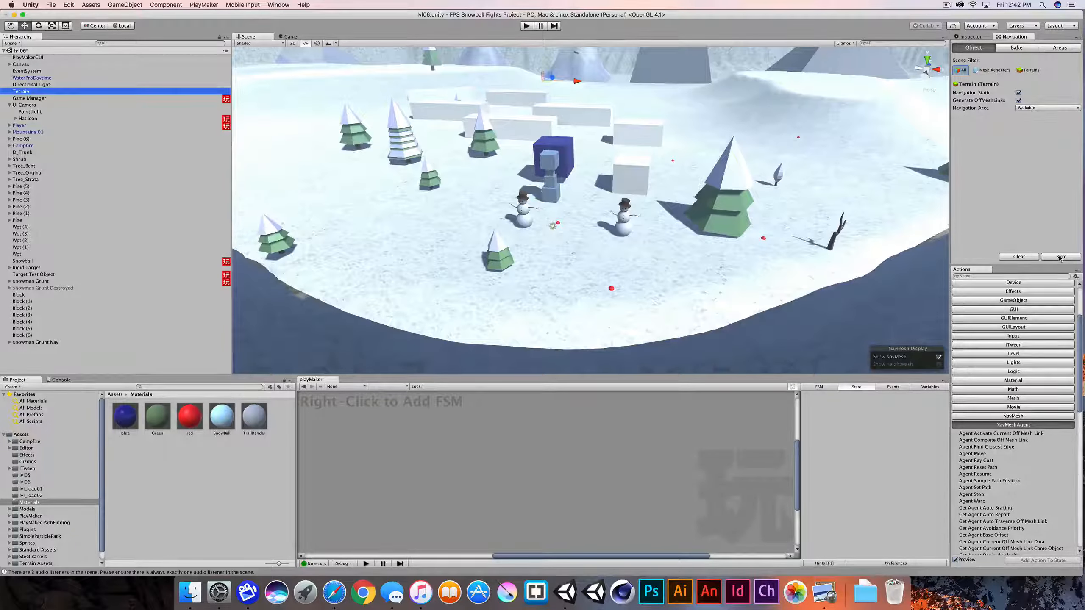
# - Bake the navigation mesh so the blue walkable overlay covers the snow around the blocks
pyautogui.click(1060, 257)
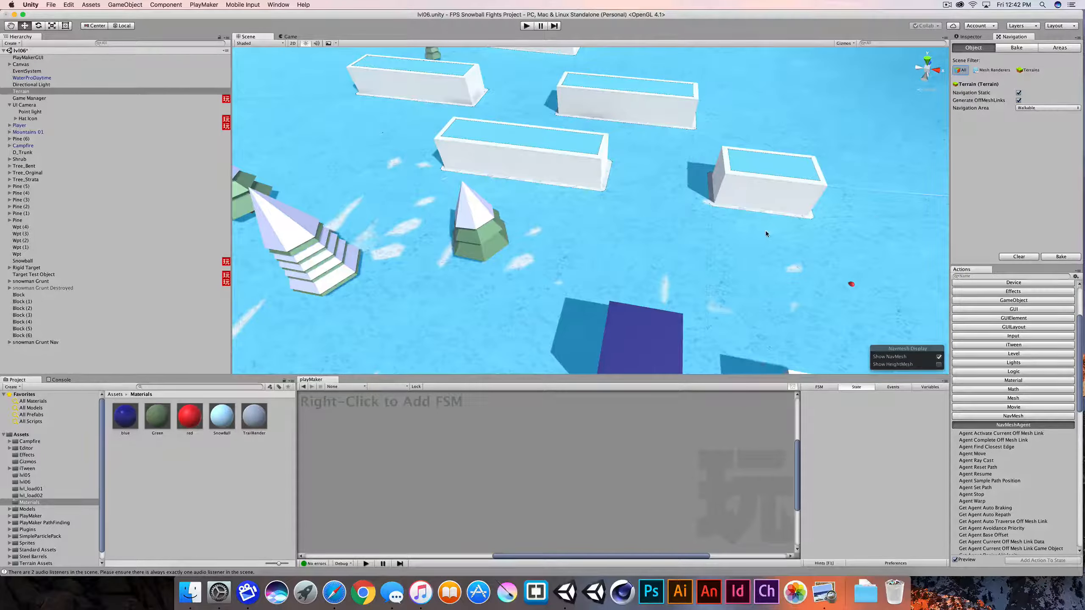
# - Review the bake settings and clear the existing navigation mesh
pyautogui.click(1017, 47)
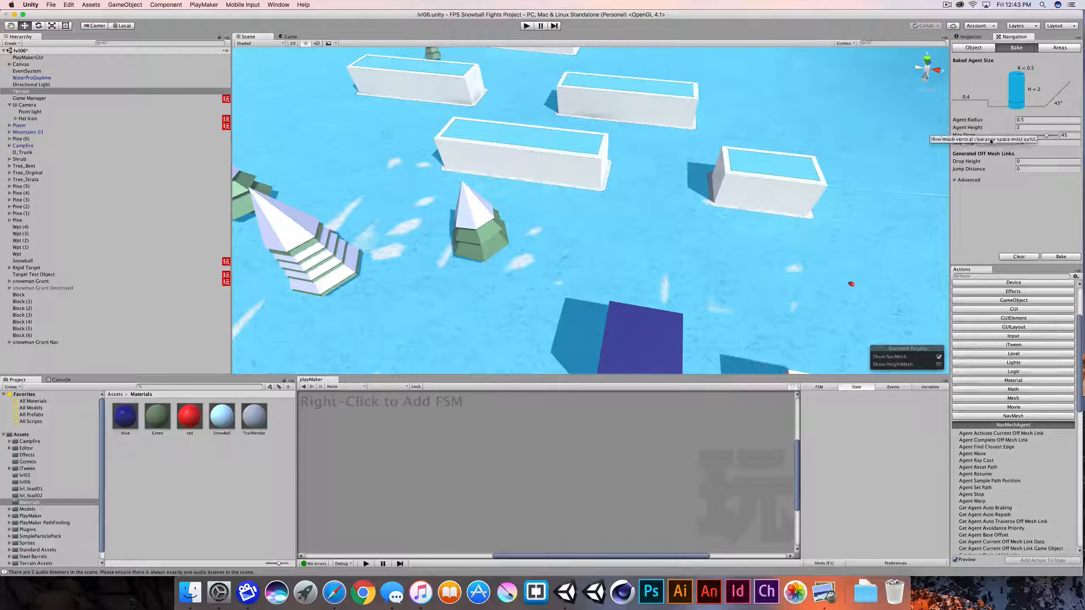
pyautogui.moveTo(981, 138)
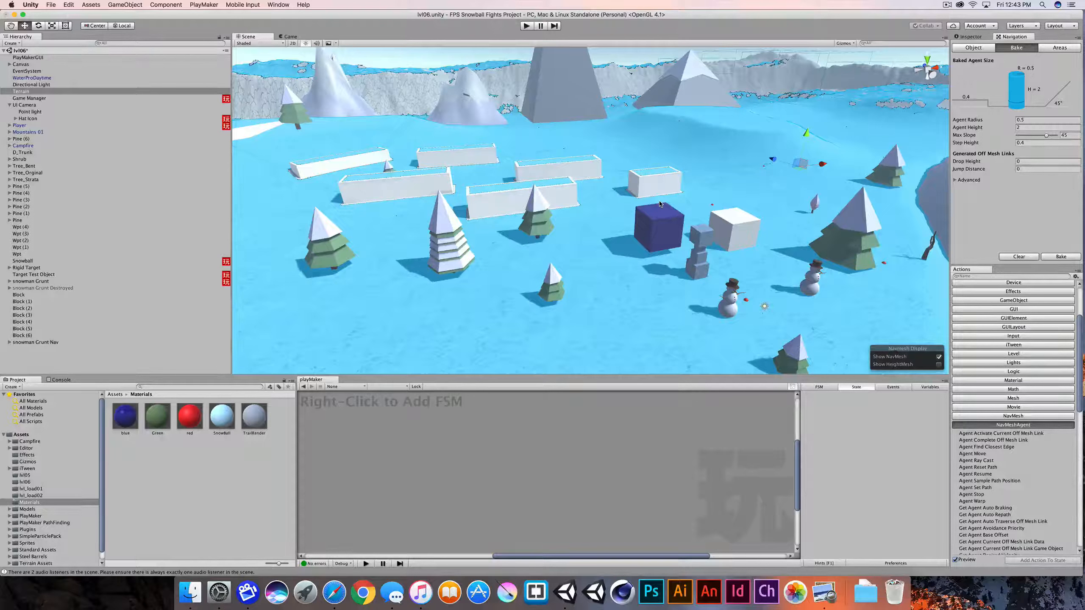
pyautogui.click(278, 5)
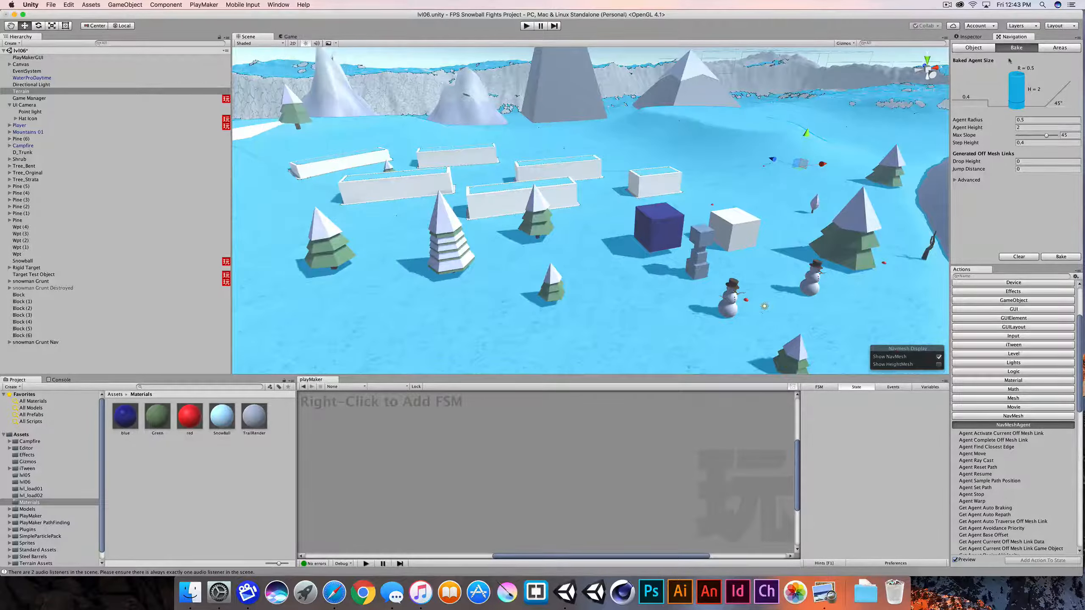
pyautogui.click(974, 48)
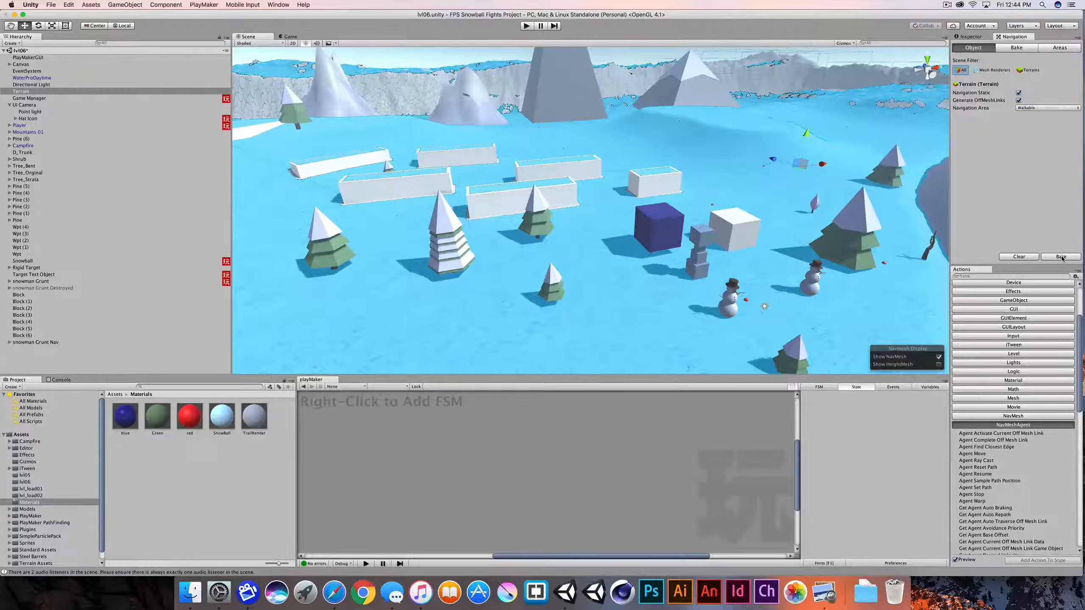
pyautogui.click(1018, 257)
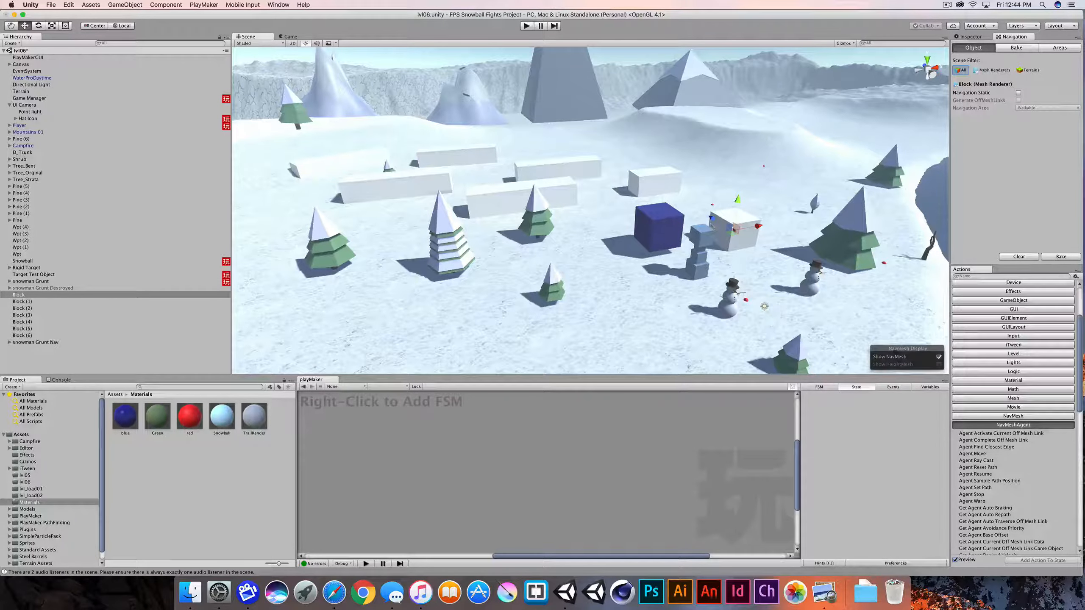
# - Mark another Block as a static navigation obstacle and rebake the mesh
pyautogui.click(1018, 92)
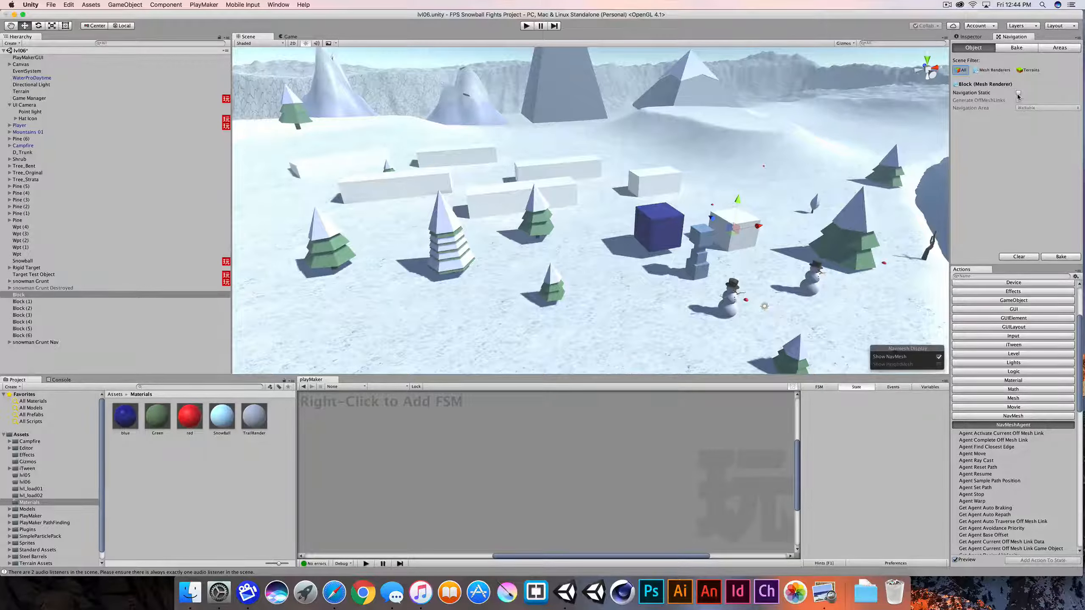
pyautogui.click(1019, 93)
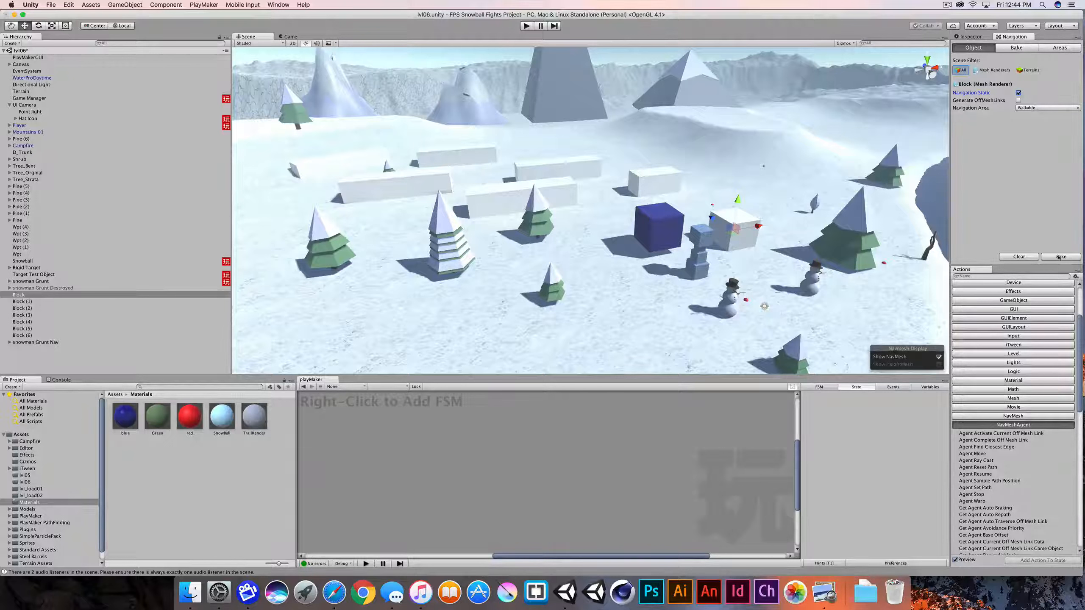
pyautogui.click(1061, 256)
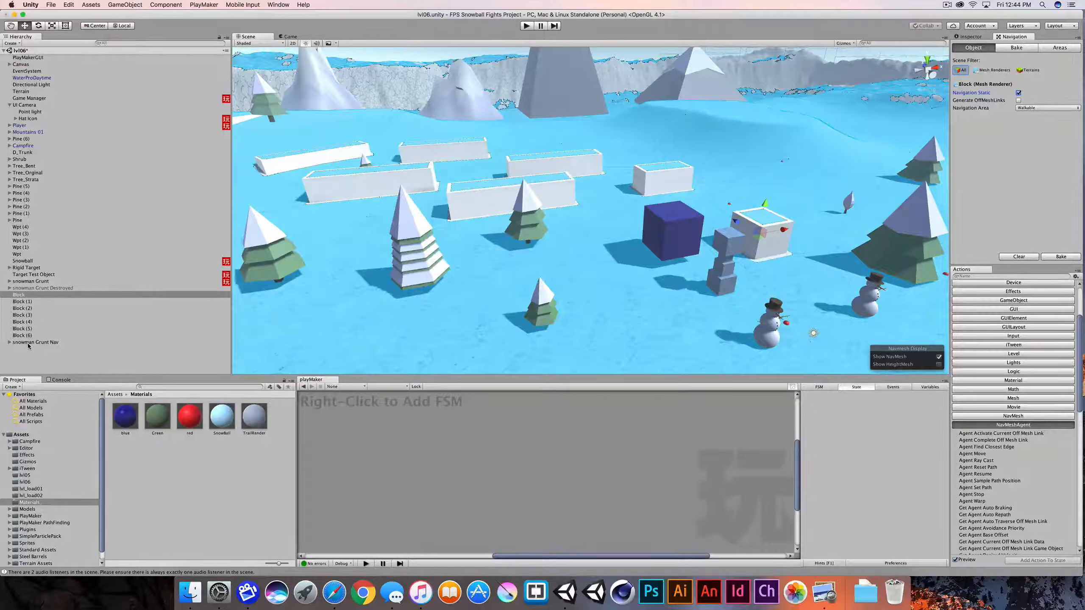
# - Add a Nav Mesh Agent component to snowman Grunt Nav via Component > Navigation
pyautogui.click(35, 342)
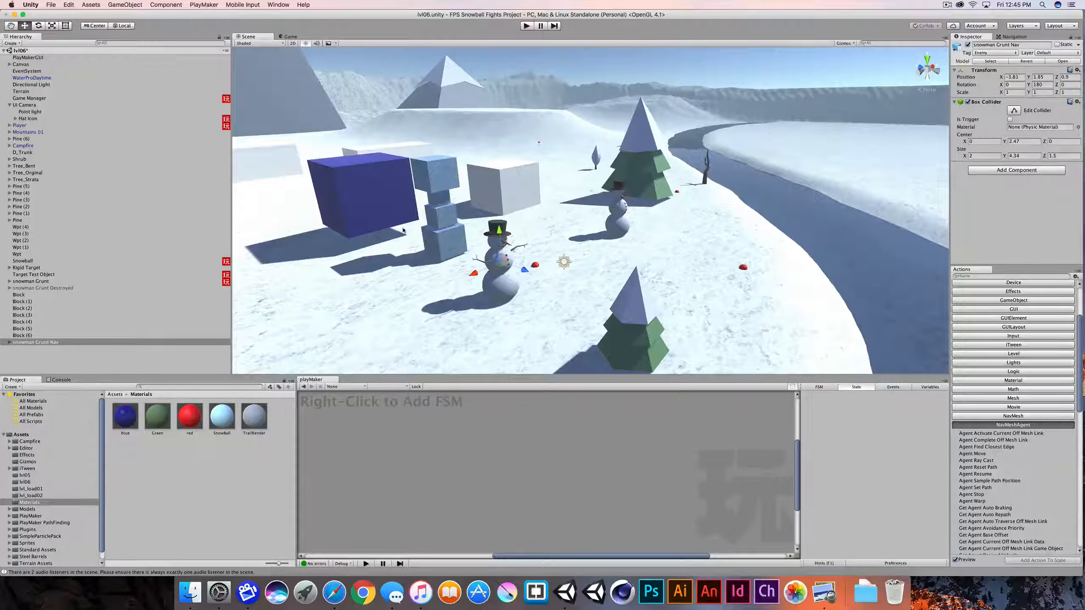
pyautogui.click(165, 6)
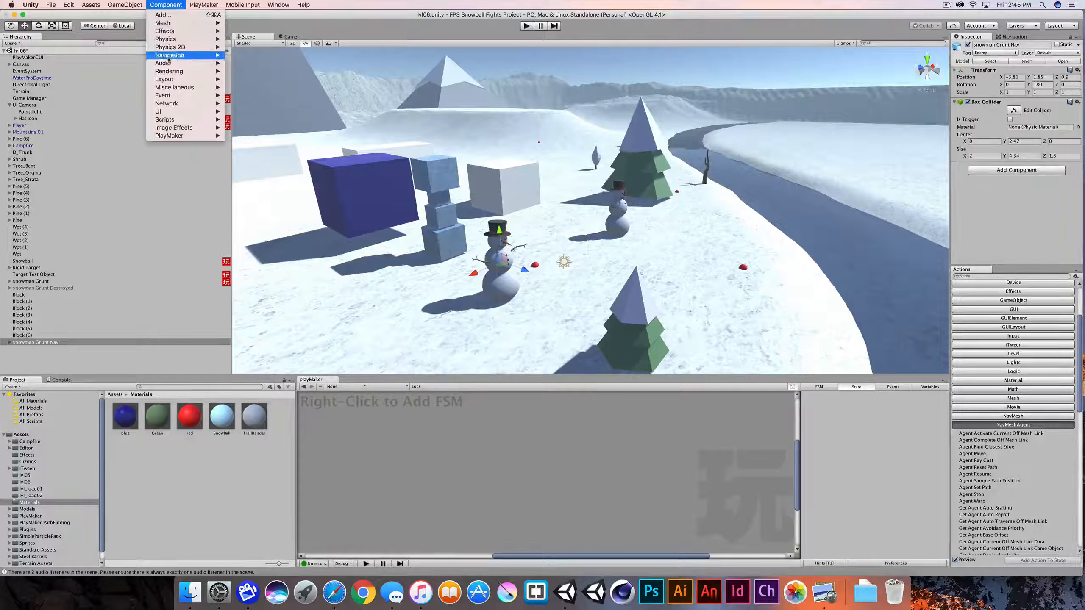
pyautogui.moveTo(170, 55)
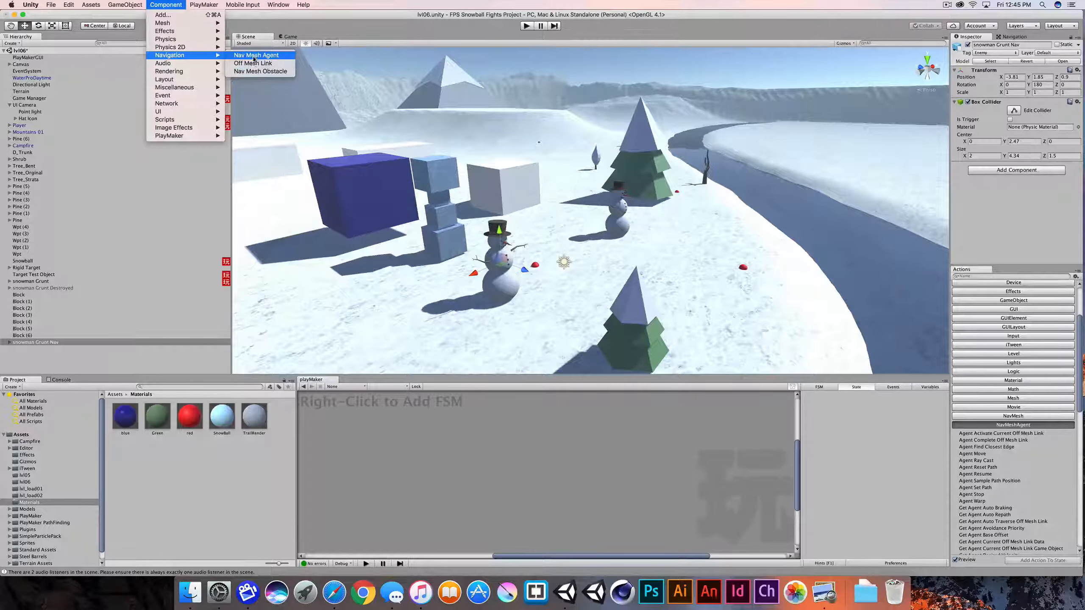
pyautogui.click(256, 55)
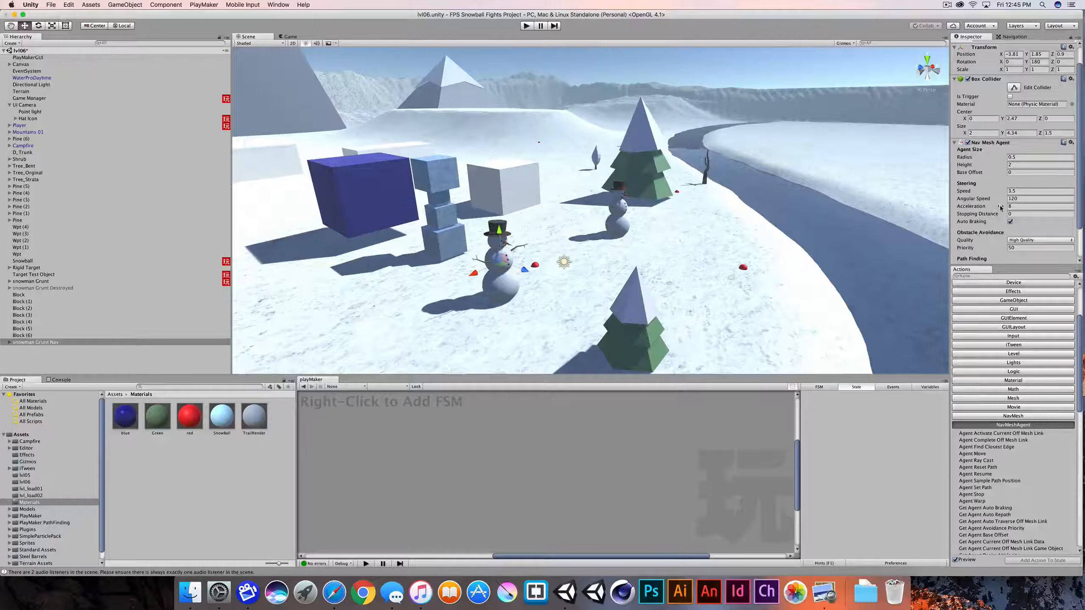
pyautogui.scroll(-3)
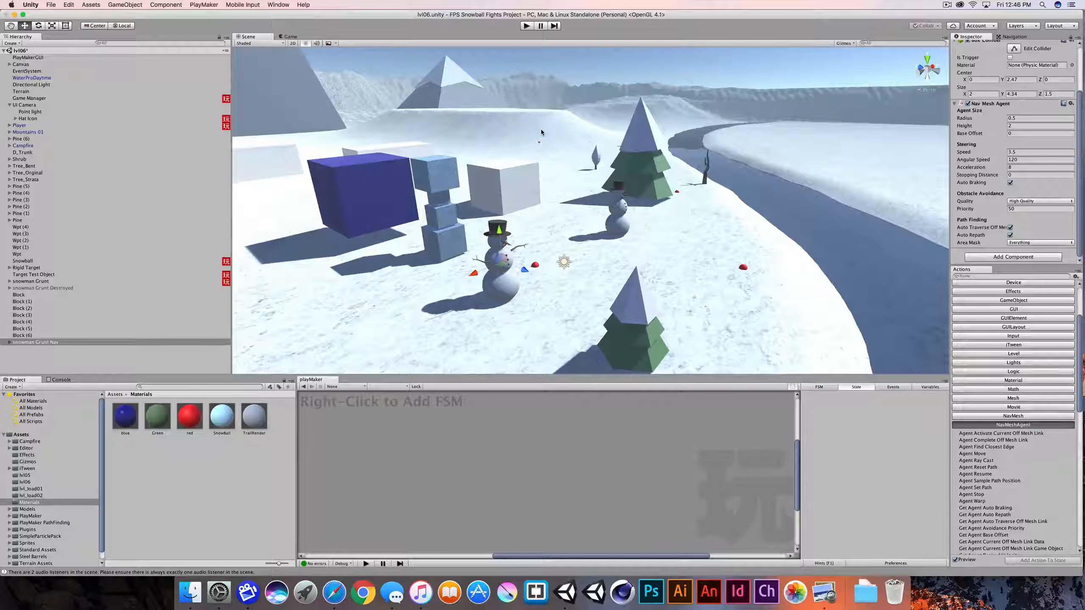
pyautogui.moveTo(547, 133)
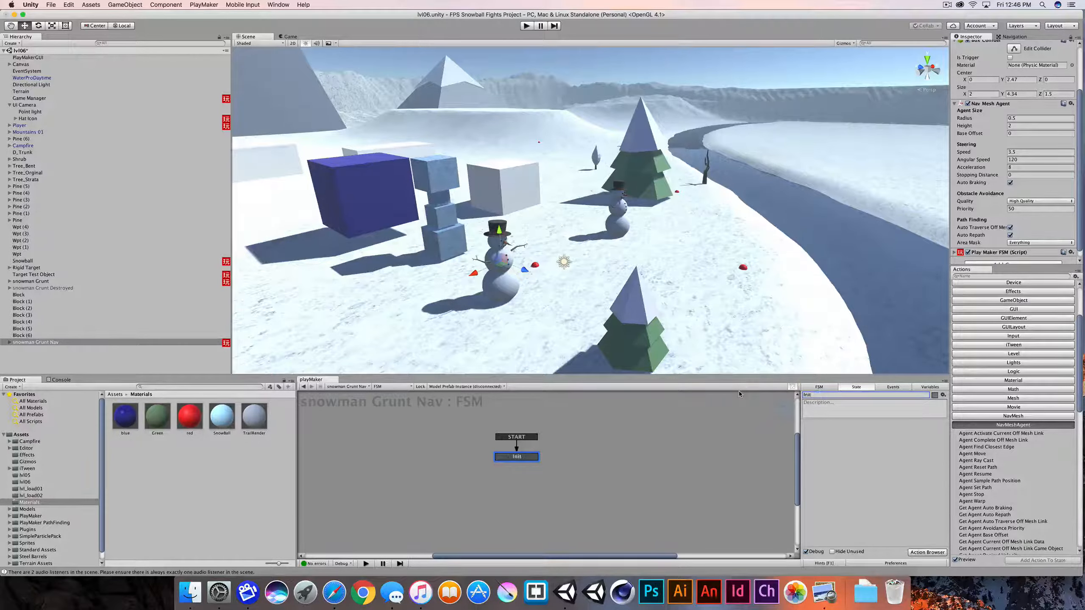
# - Add an FSM with a FINISHED transition to State 1 and list the NavMeshAgent actions
pyautogui.rightClick(516, 456)
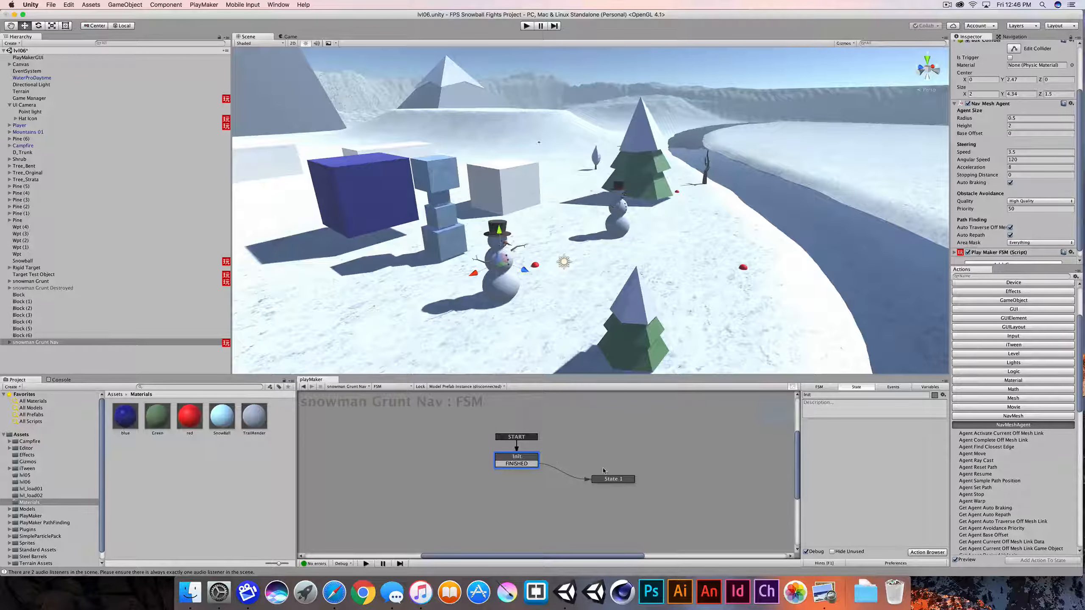
pyautogui.moveTo(550, 317)
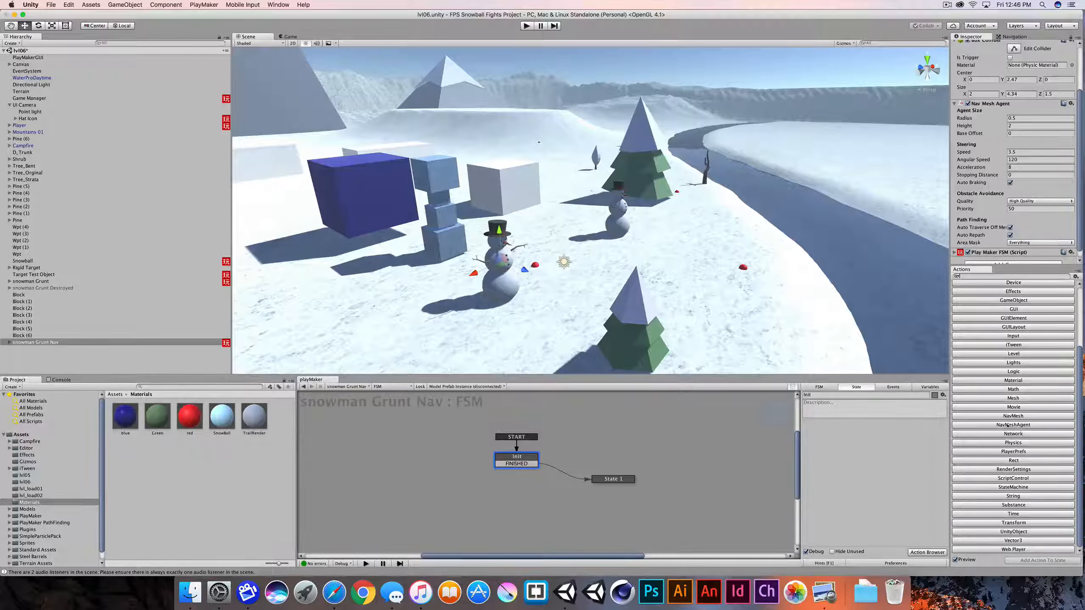
pyautogui.click(1014, 425)
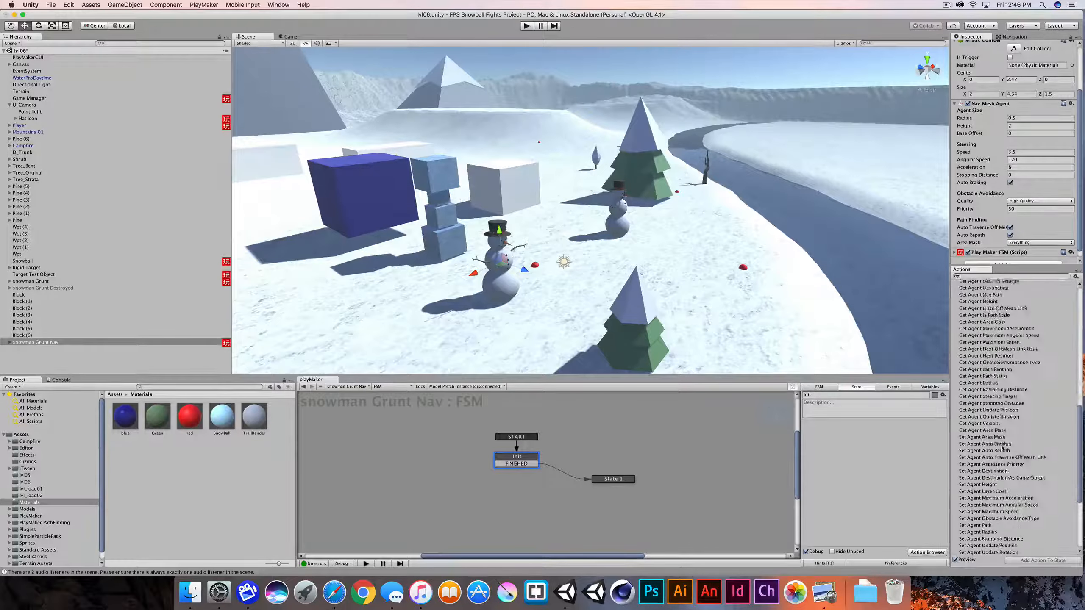
pyautogui.scroll(-3)
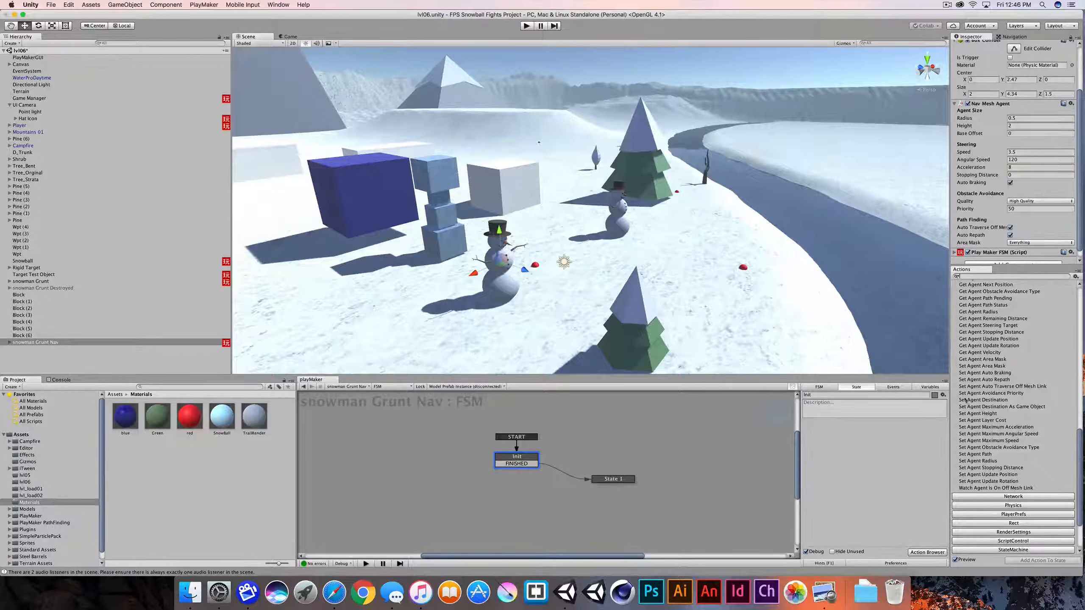
# - Add Set Agent Destination As Game Object to the Init state
pyautogui.click(1004, 407)
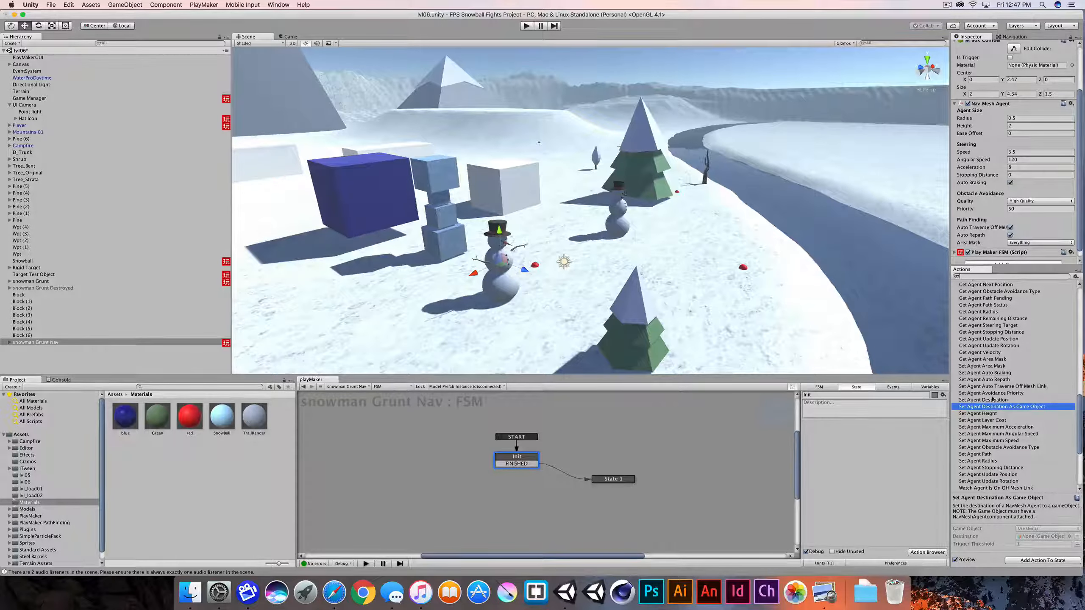
pyautogui.click(986, 400)
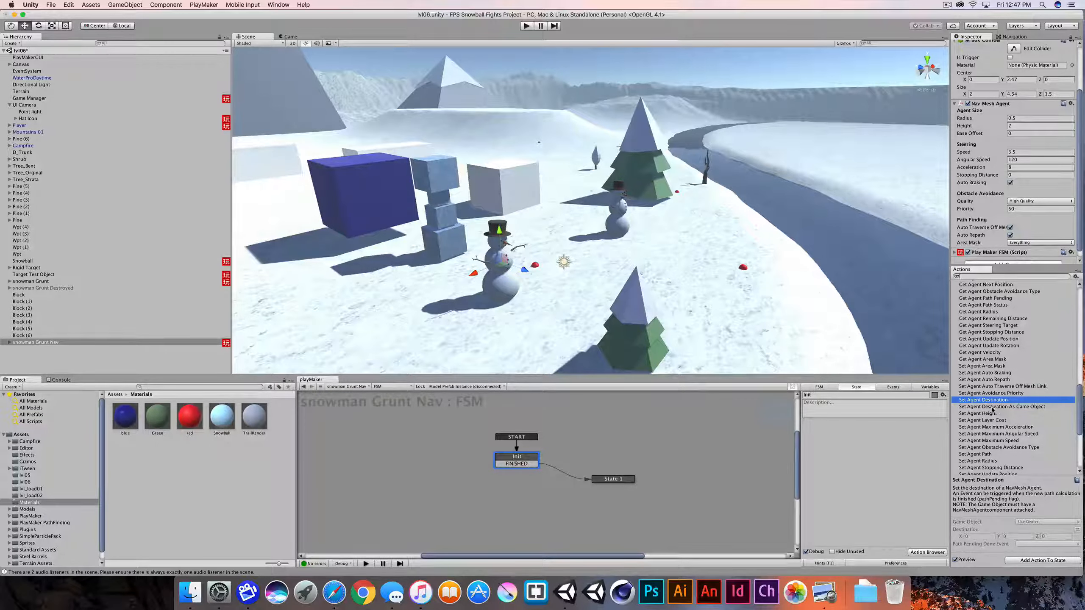
pyautogui.click(1004, 406)
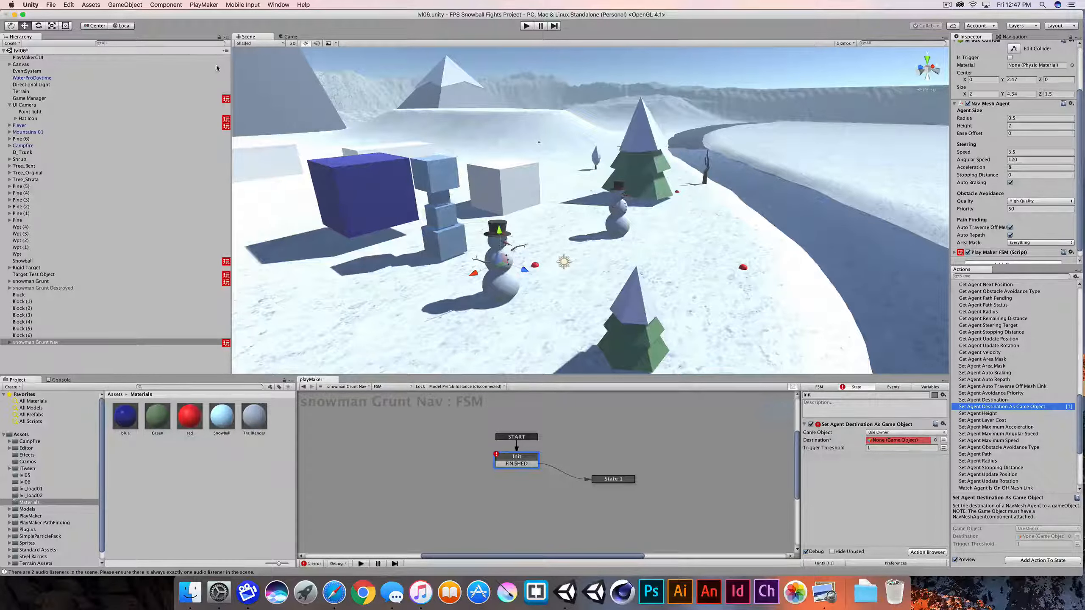
# - Create a Destination cube, move it up onto the snowy hill, and reselect snowman Grunt Nav
pyautogui.click(125, 5)
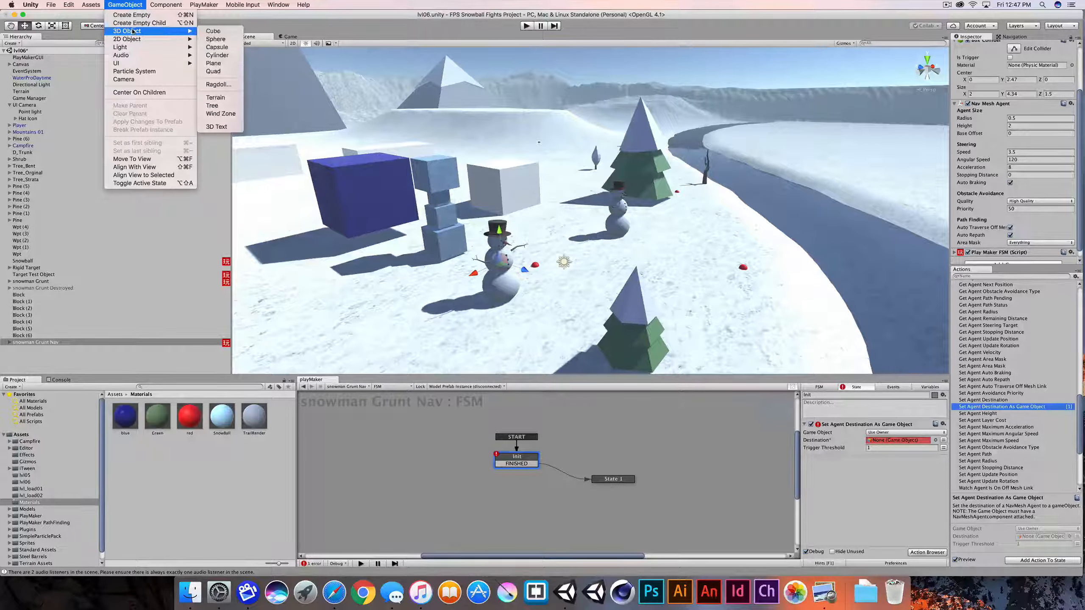
pyautogui.click(213, 31)
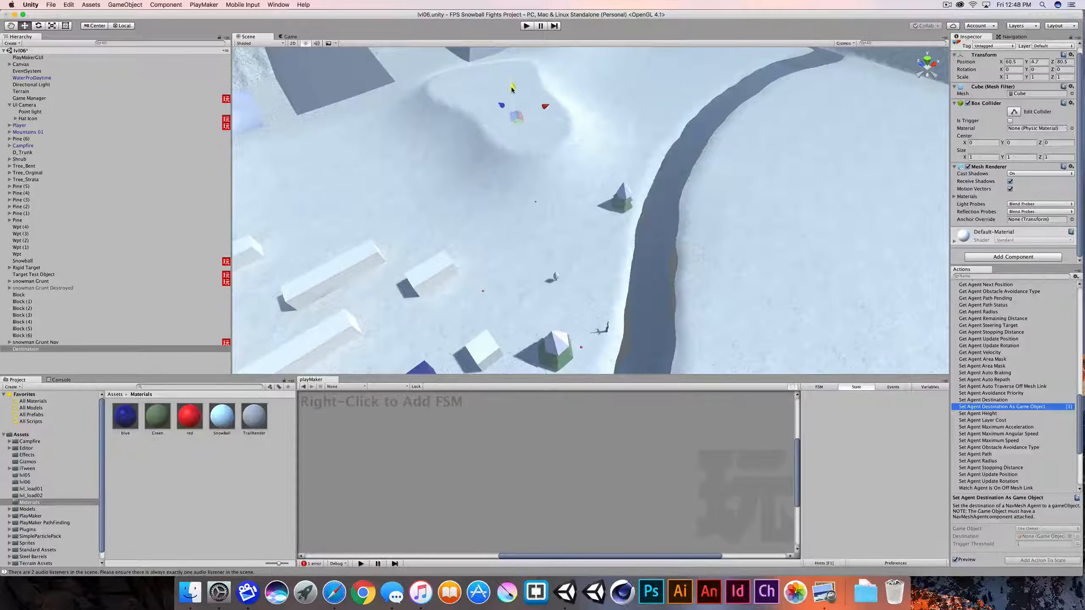
pyautogui.moveTo(515, 108); pyautogui.dragTo(510, 90)
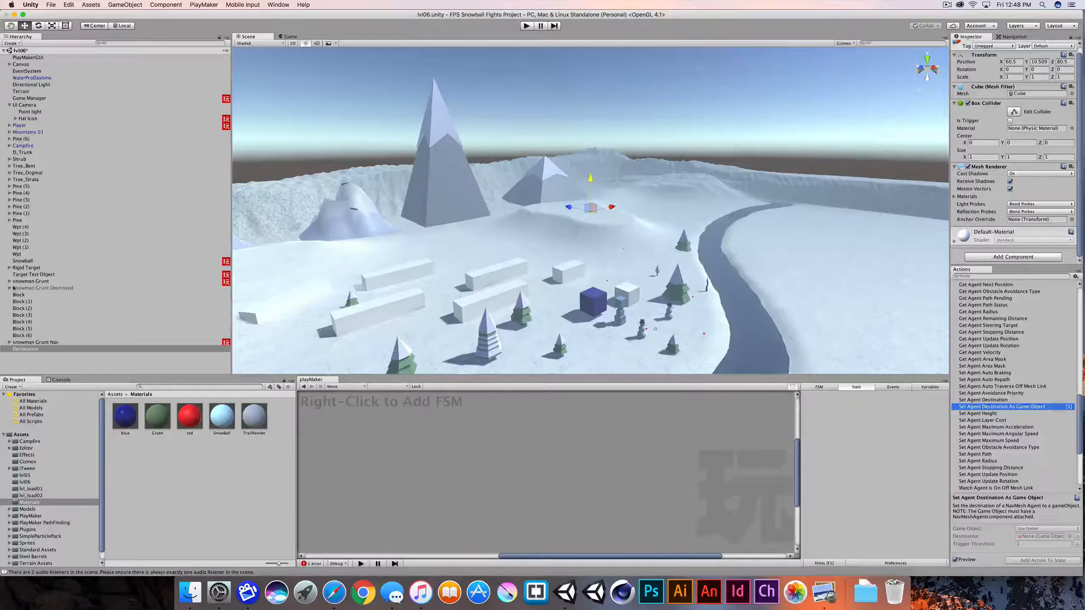
pyautogui.click(35, 342)
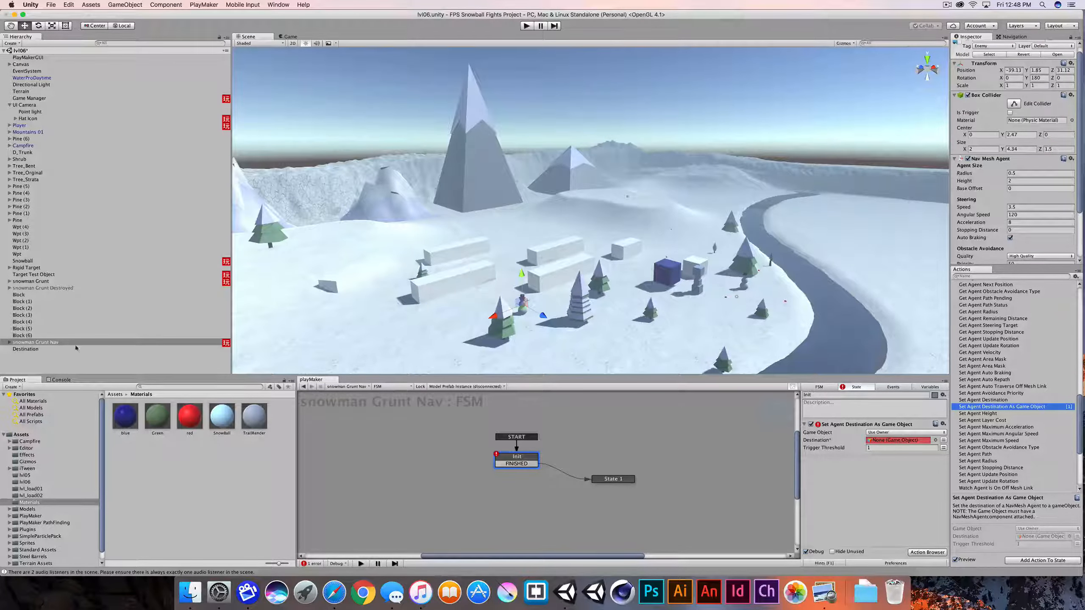
# - Assign Destination as the Init action's target, rename State 1 to Move and give it Agent Move
pyautogui.click(35, 342)
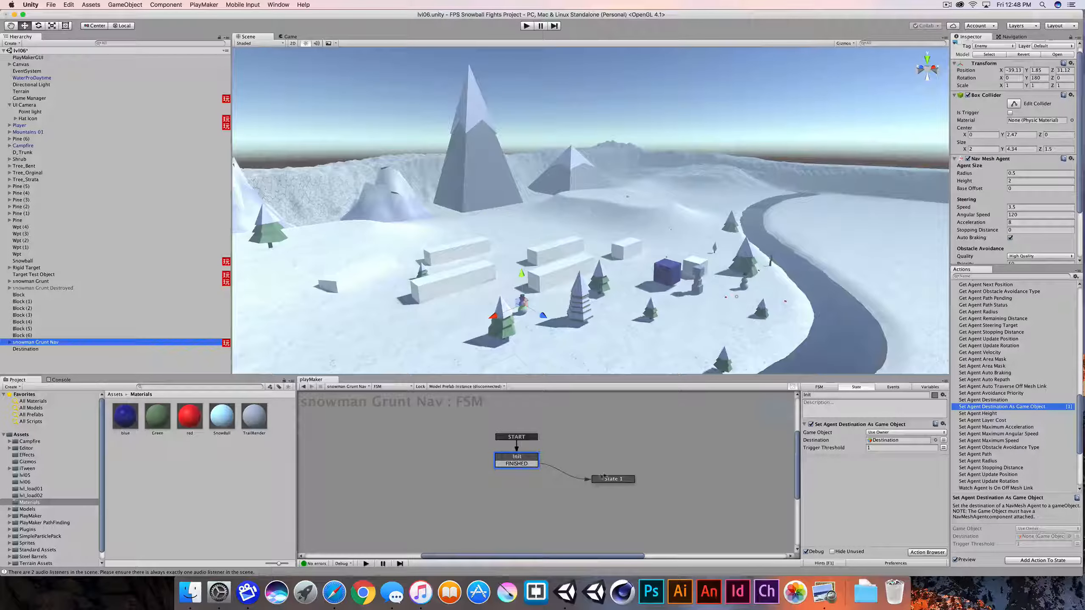
pyautogui.click(612, 479)
pyautogui.write('Move')
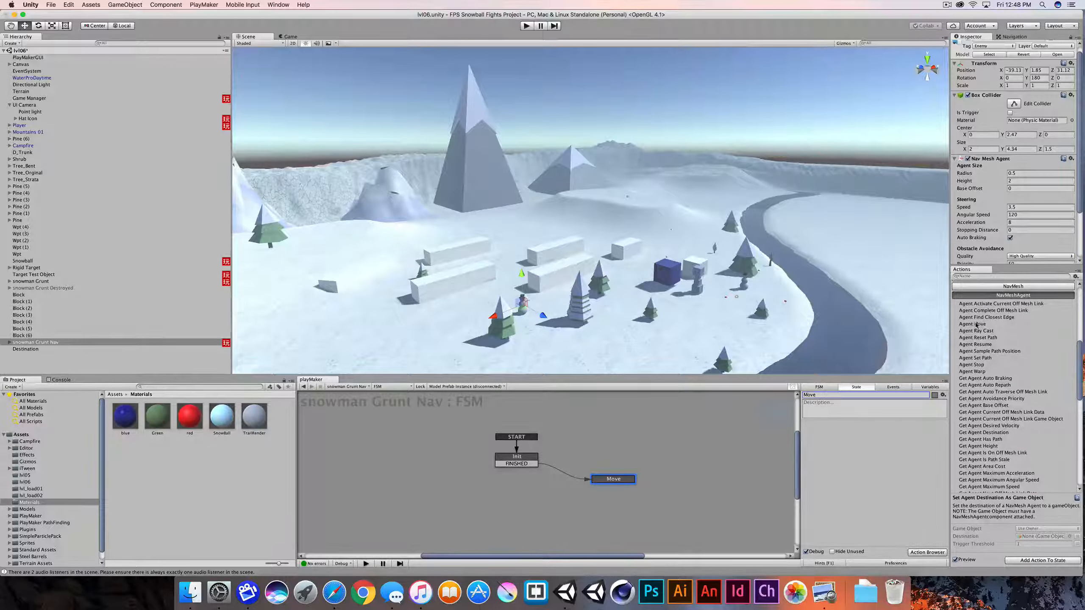
pyautogui.click(972, 324)
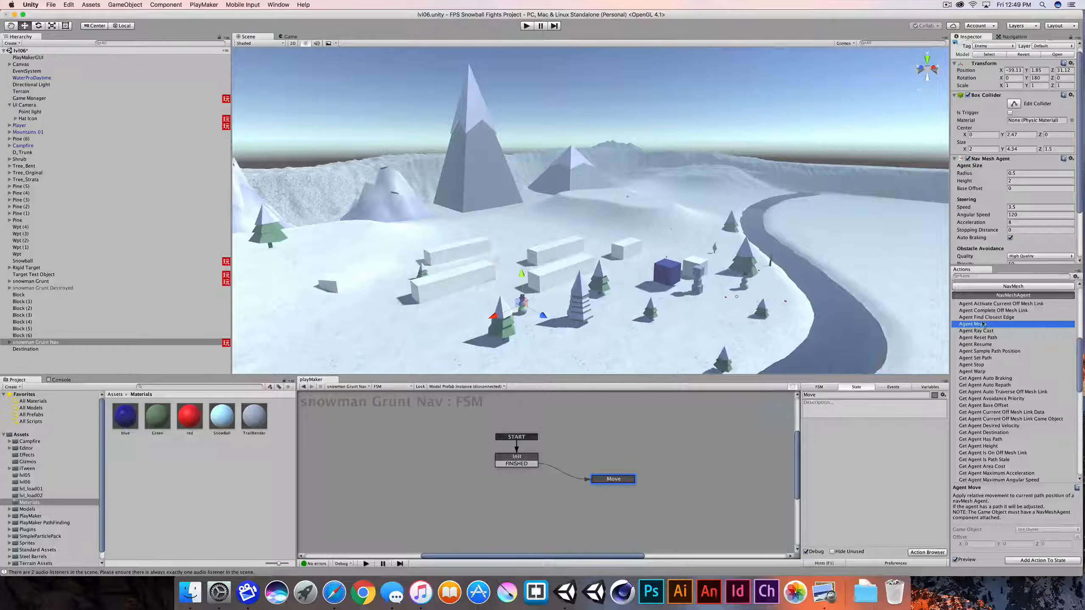
pyautogui.click(978, 324)
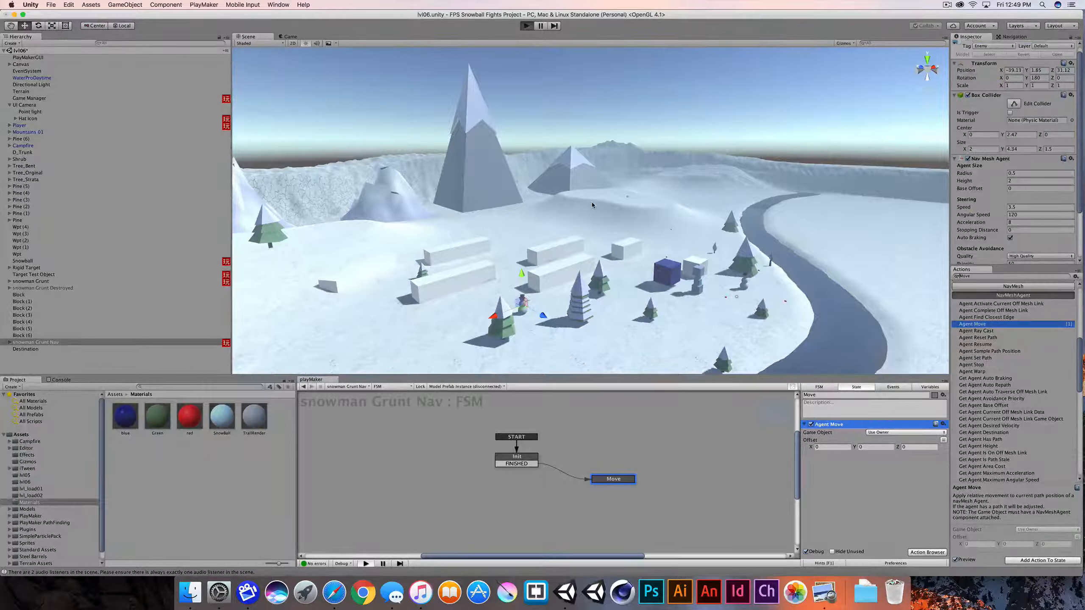
# - Run the game and watch from the Scene view as the grunt heads toward the cube
pyautogui.click(526, 26)
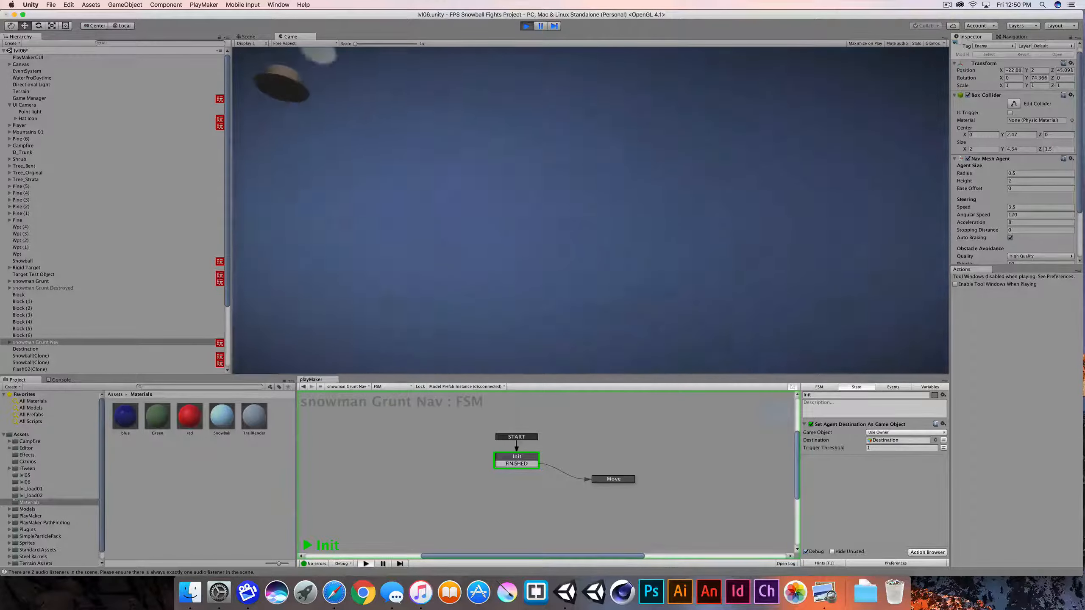
pyautogui.click(247, 35)
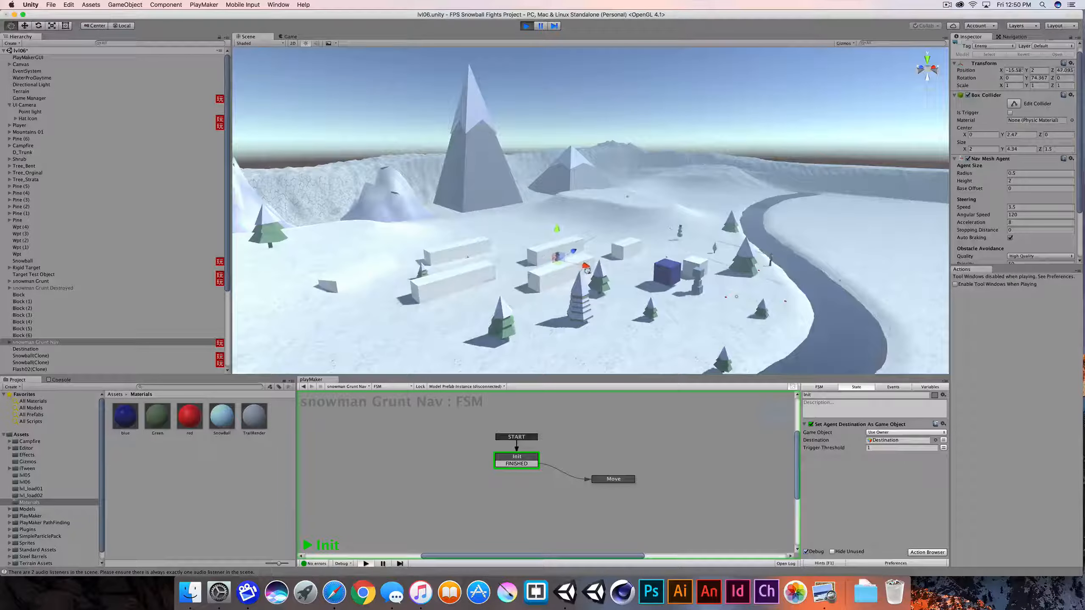